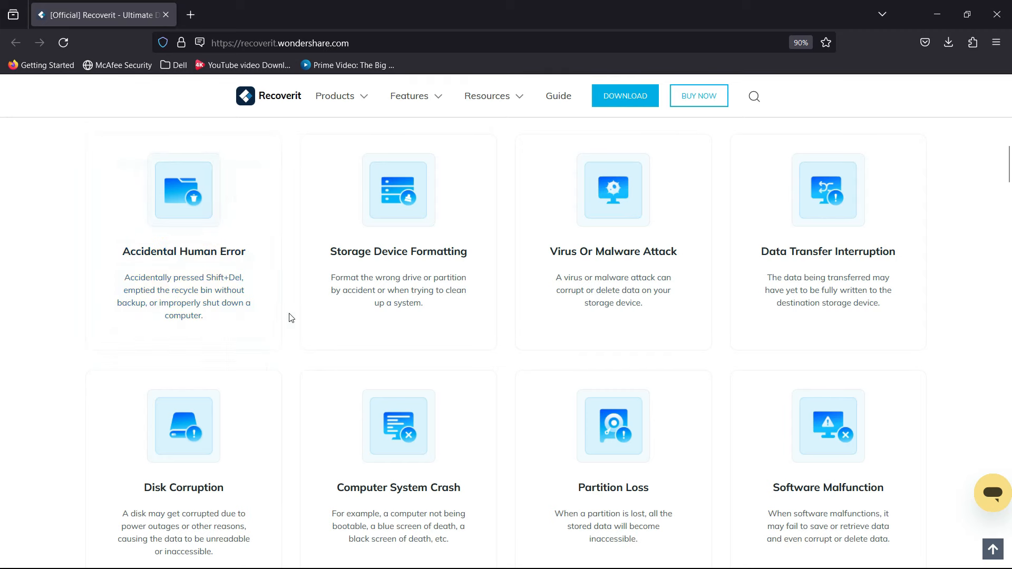
mouse_move(557, 332)
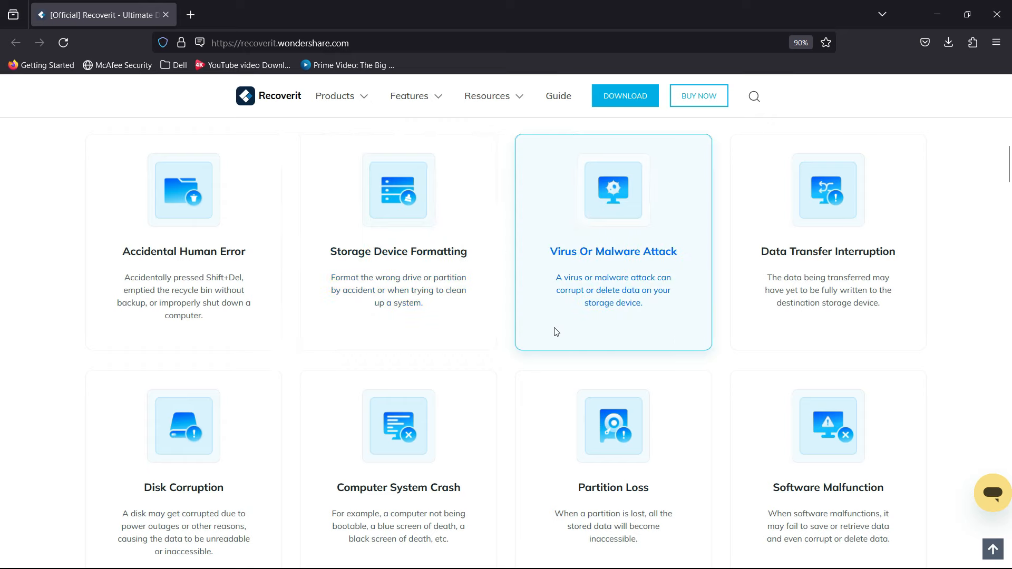
mouse_move(831, 317)
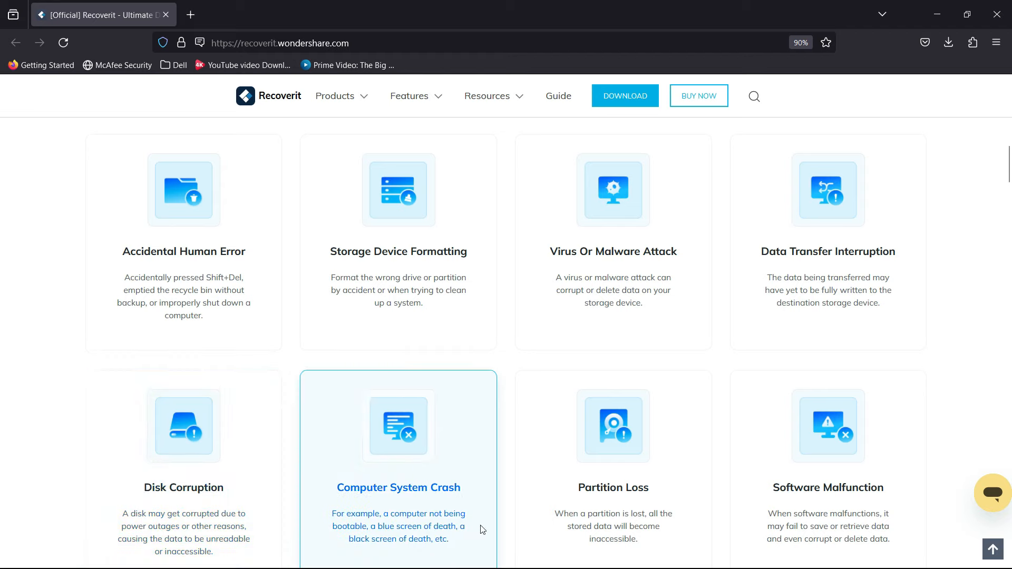
mouse_move(683, 536)
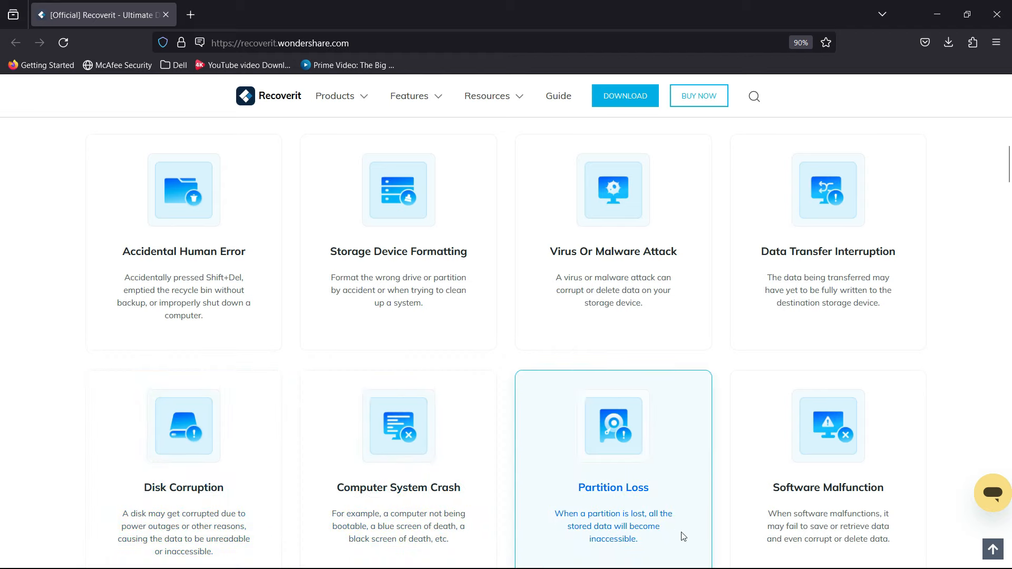
Step: Browse the homepage feature tabs to show the Hard Drives and System Crashed Computer Recovery descriptions
scroll("up", 3)
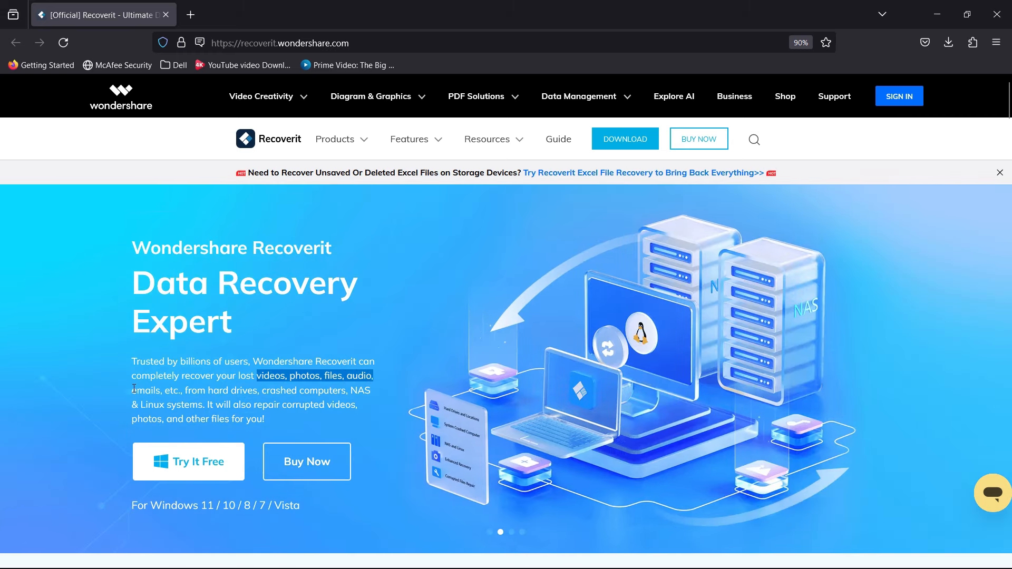
scroll("down", 3)
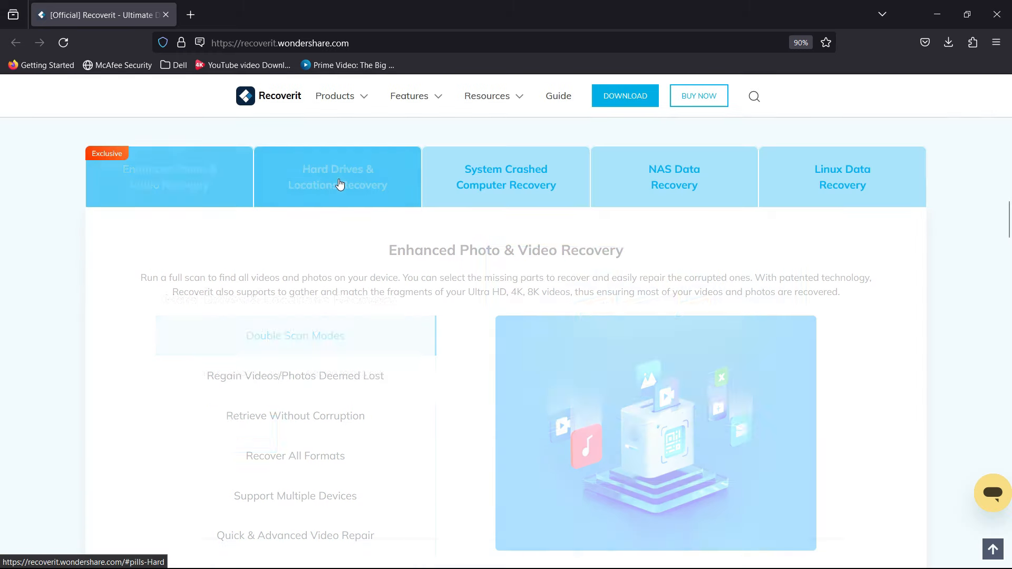
left_click(506, 177)
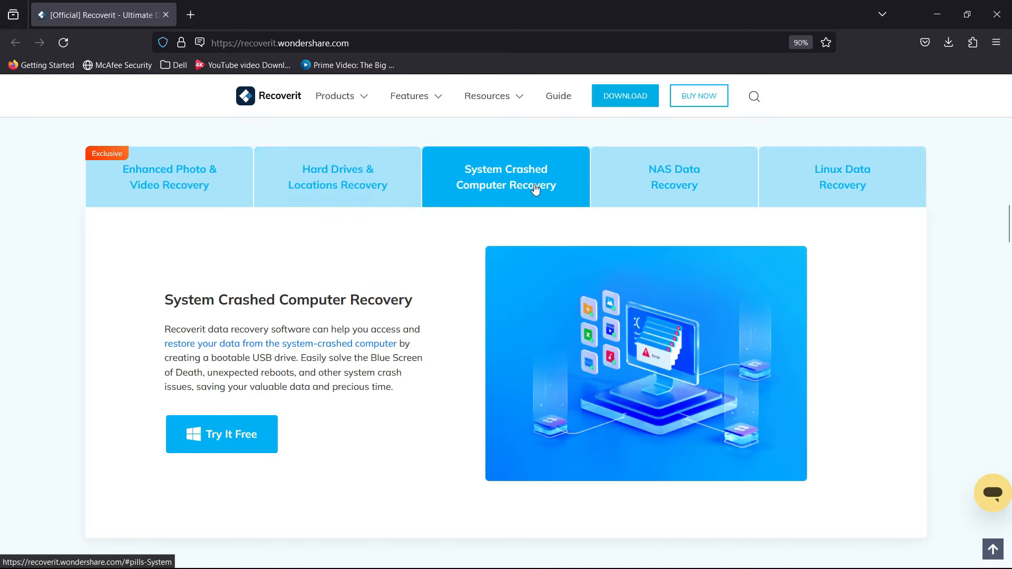
left_click(841, 177)
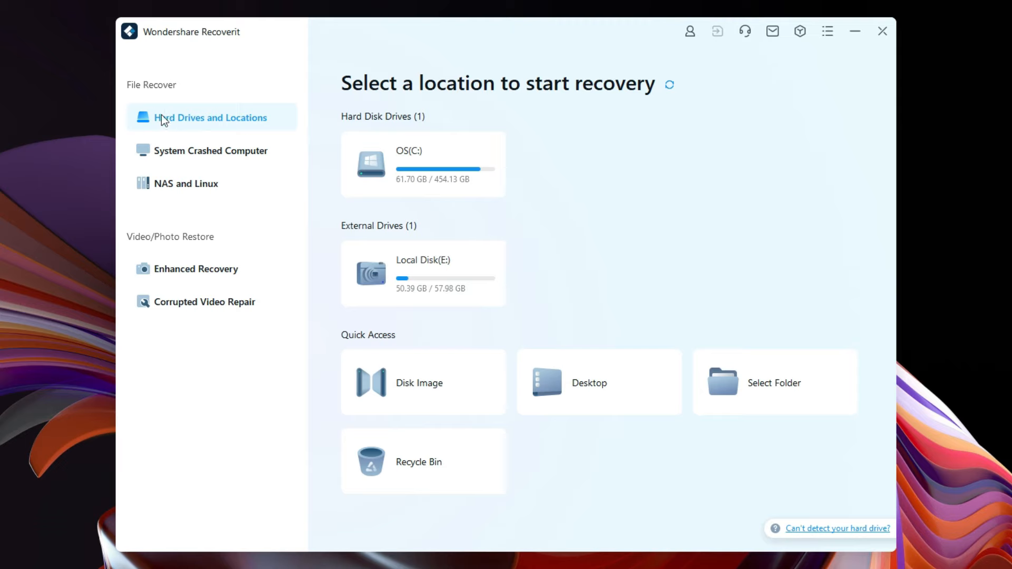
mouse_move(214, 126)
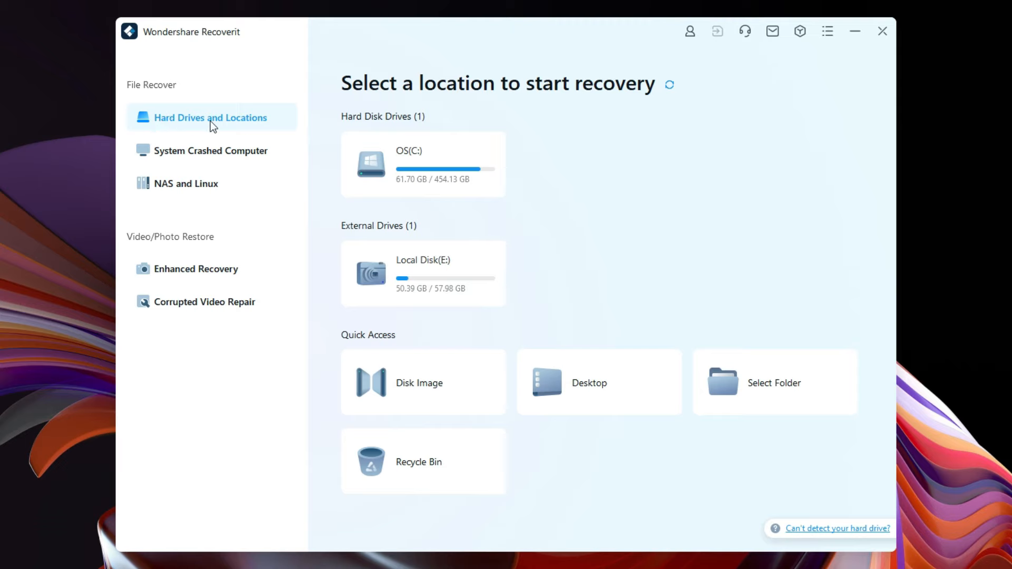
left_click(210, 151)
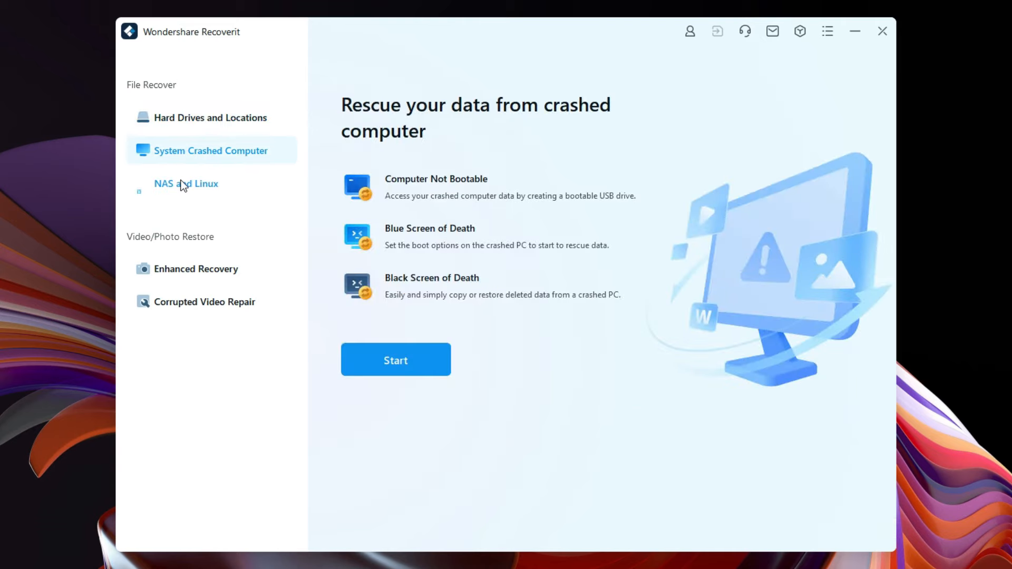
left_click(186, 184)
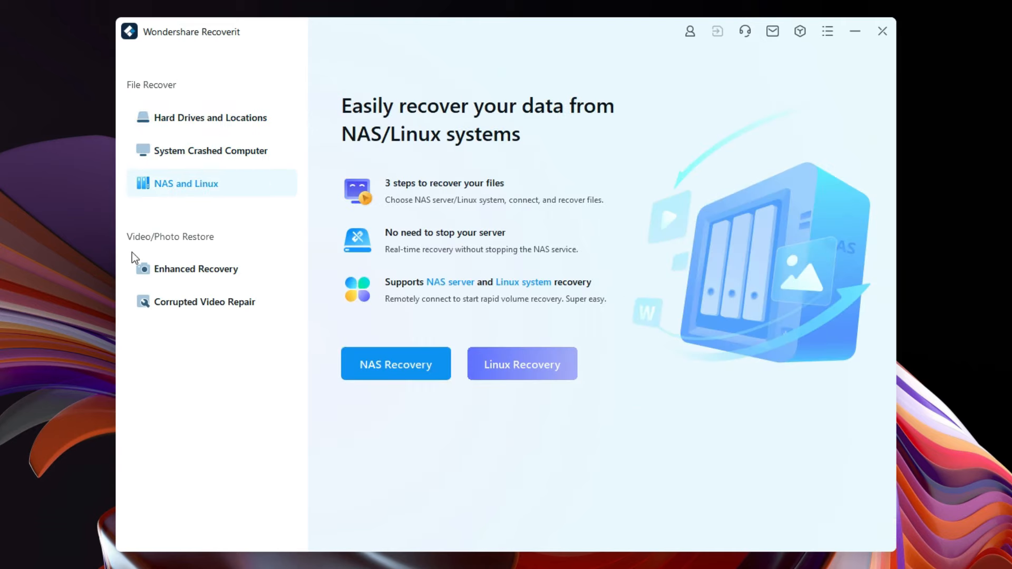
mouse_move(196, 269)
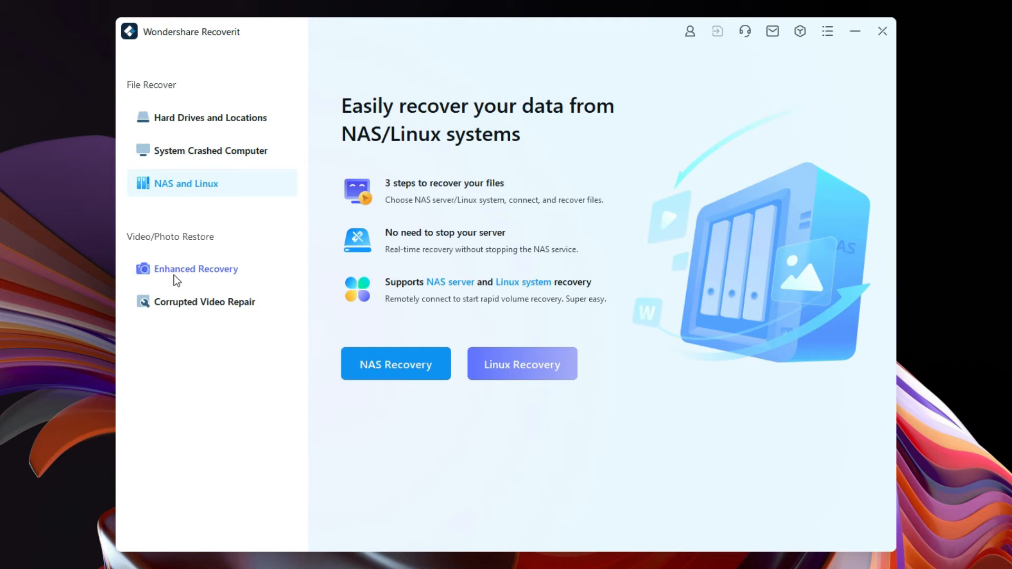
left_click(195, 269)
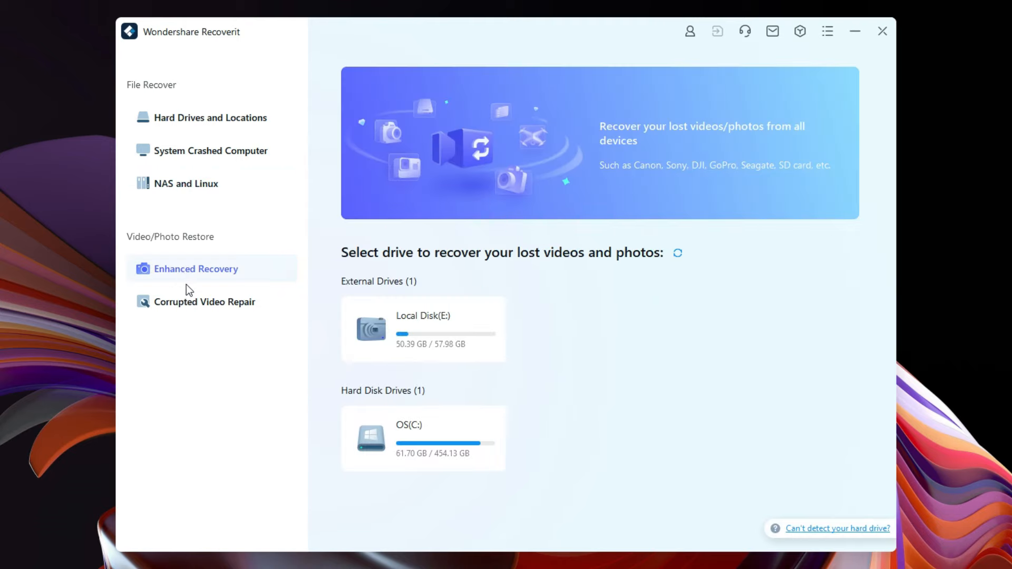
left_click(206, 301)
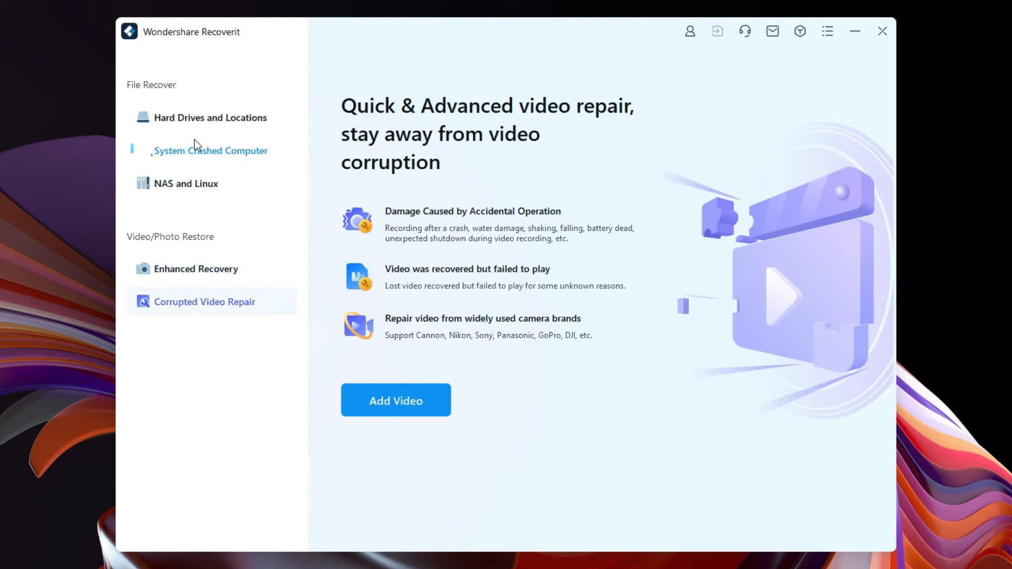
left_click(209, 117)
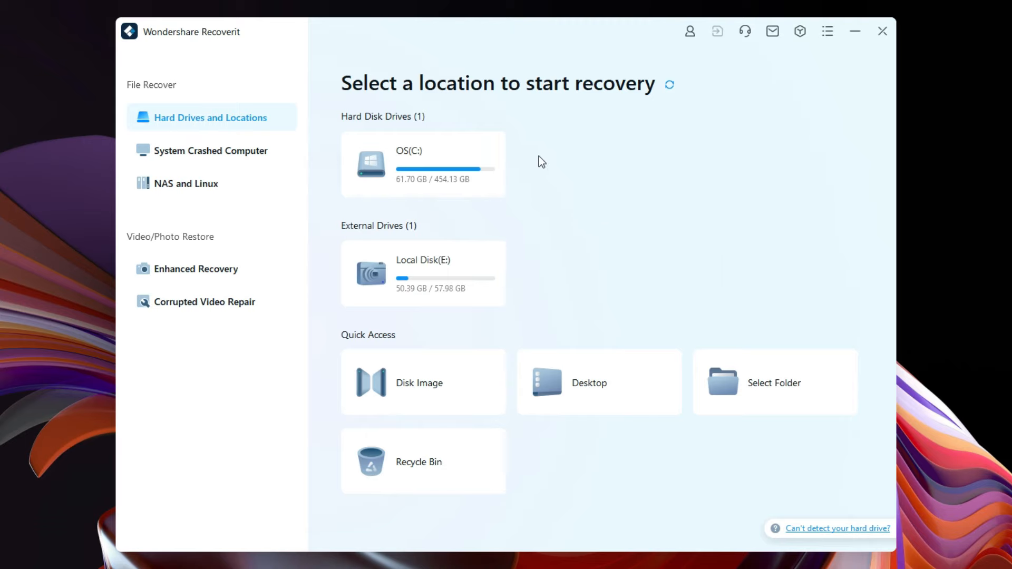
mouse_move(524, 157)
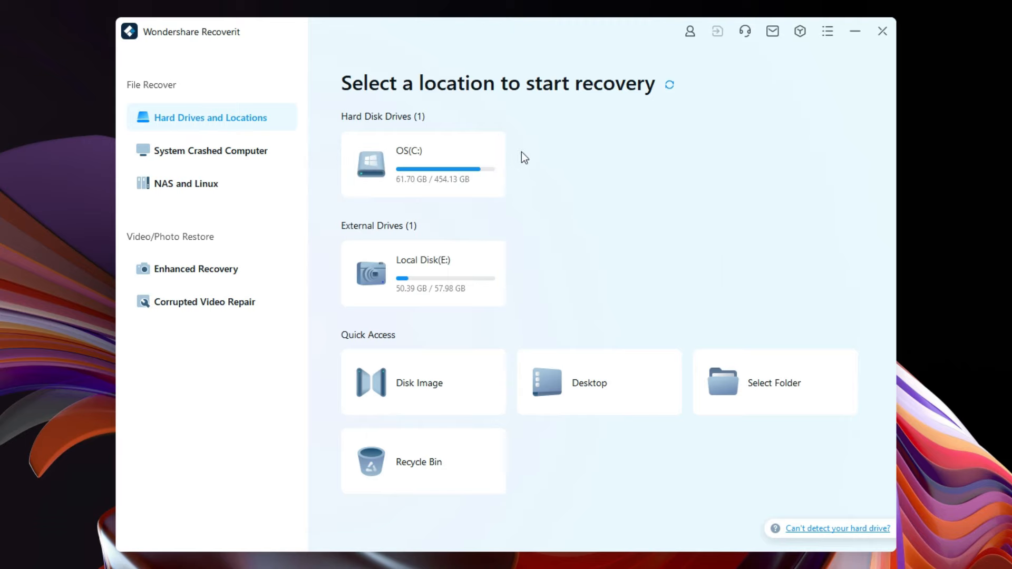
mouse_move(526, 279)
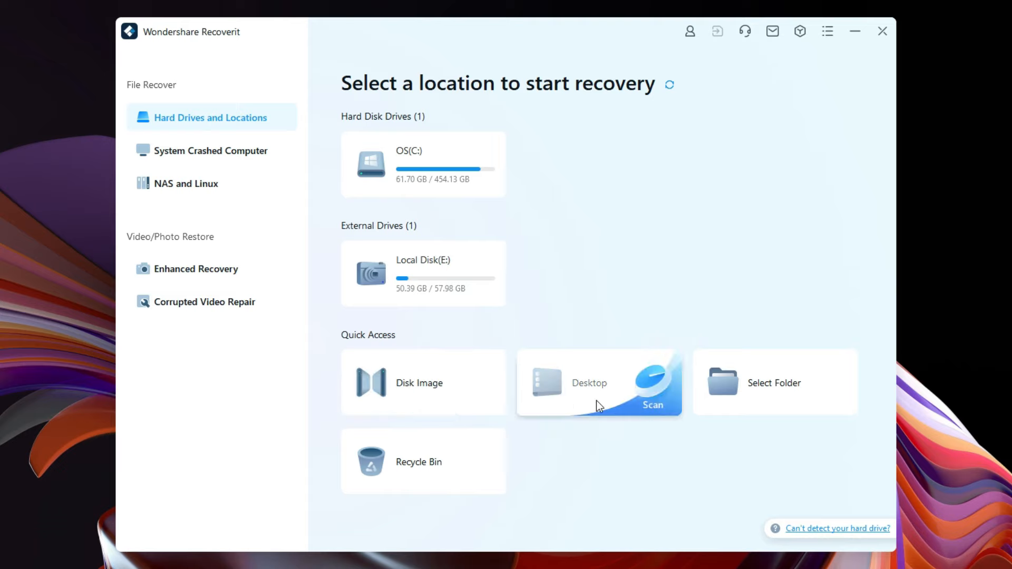
mouse_move(438, 478)
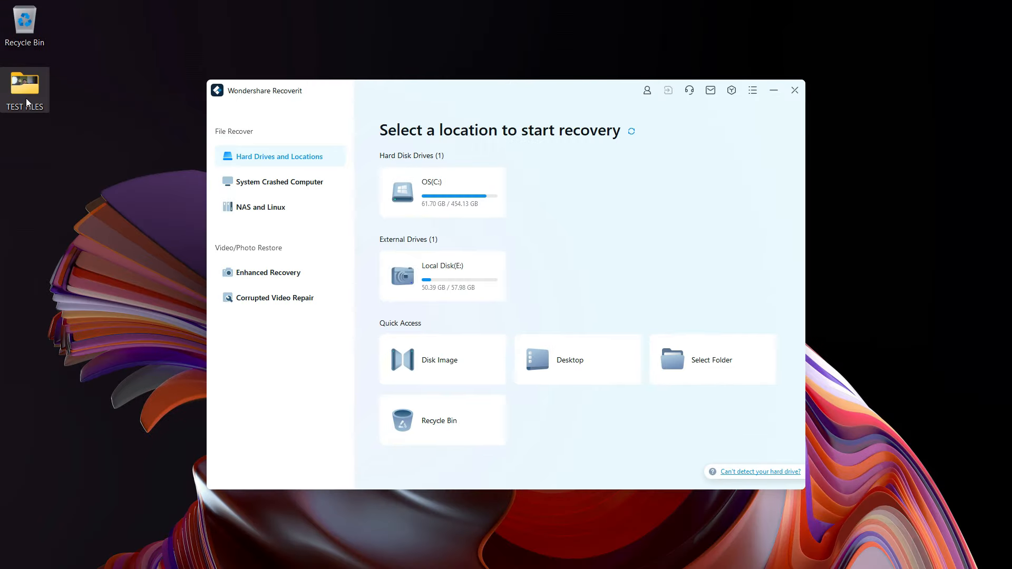
Step: View Picture 2 full size in TEST FILES, then delete all five test files
double_click(24, 88)
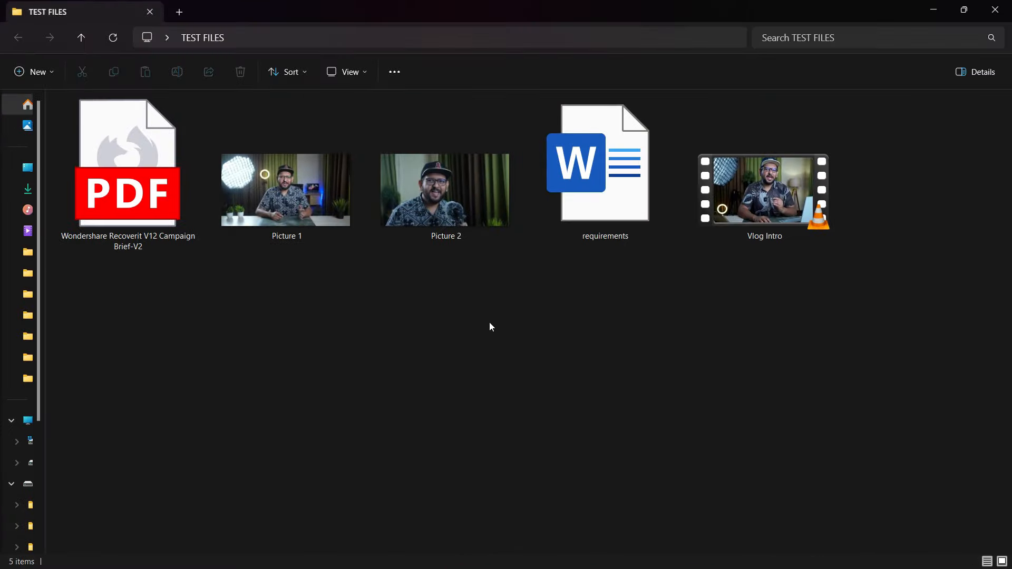
double_click(444, 190)
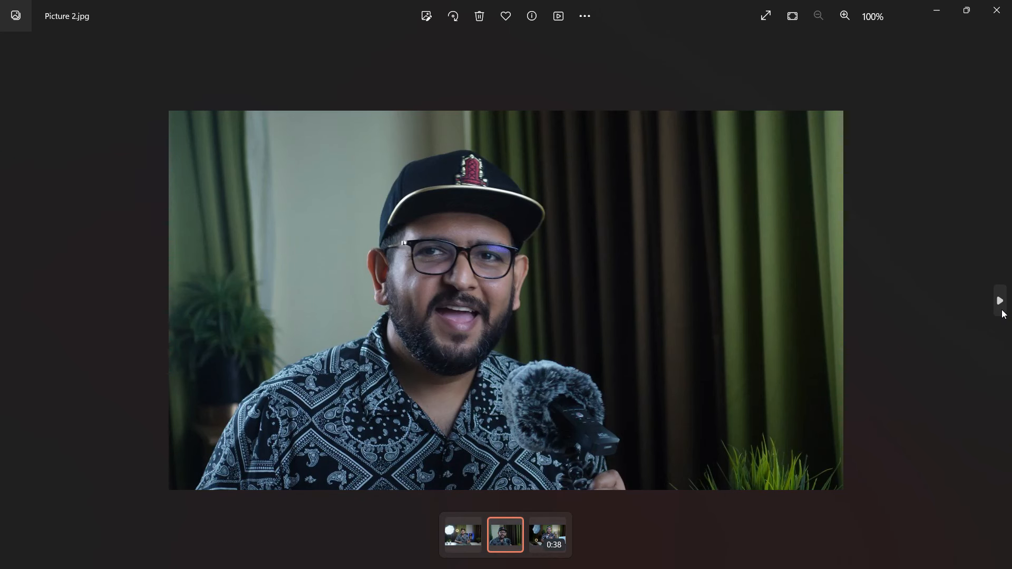
left_click(547, 535)
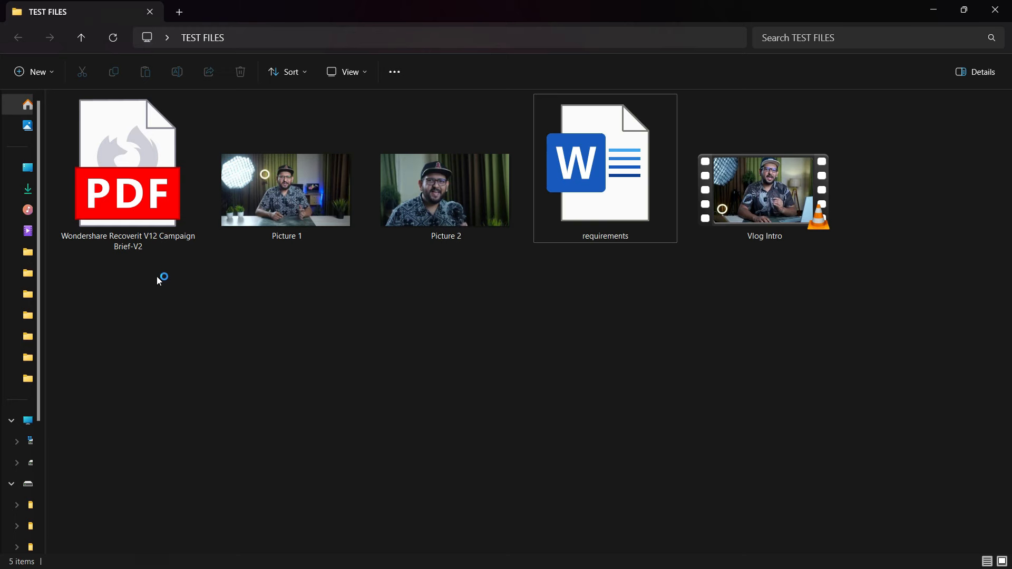
double_click(127, 162)
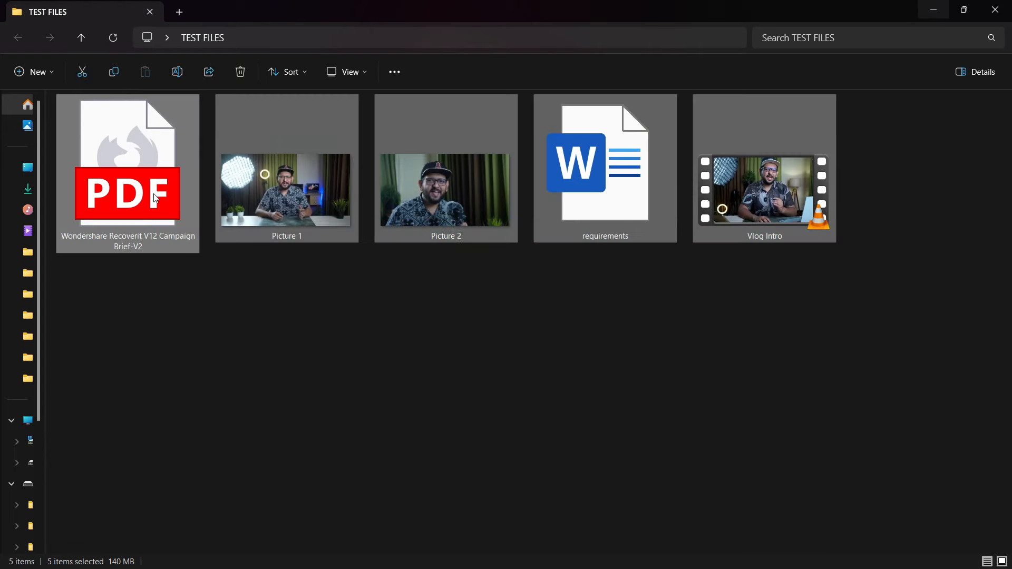
left_click(240, 72)
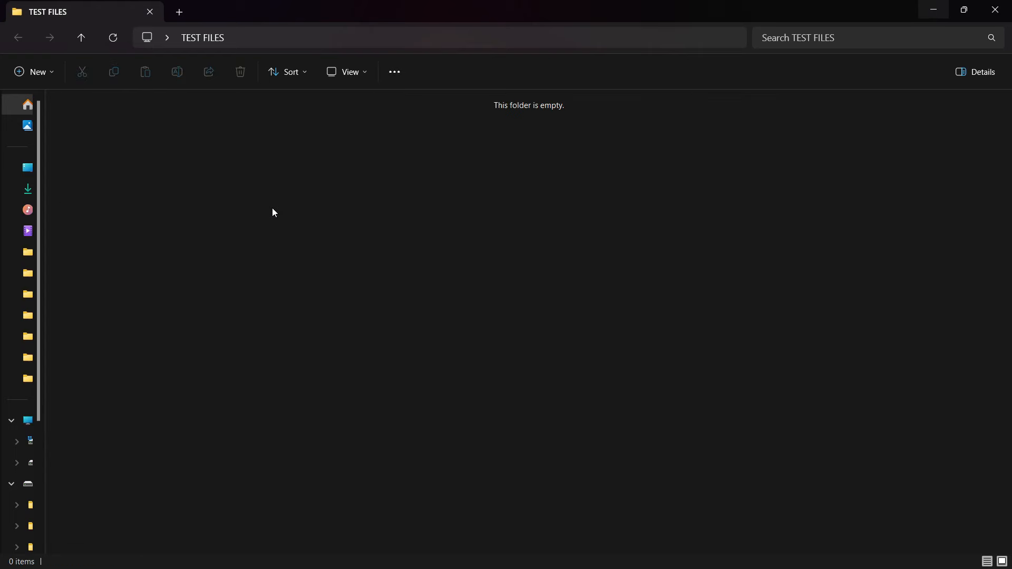
Step: Empty the Recycle Bin so the deleted files are permanently removed
right_click(19, 19)
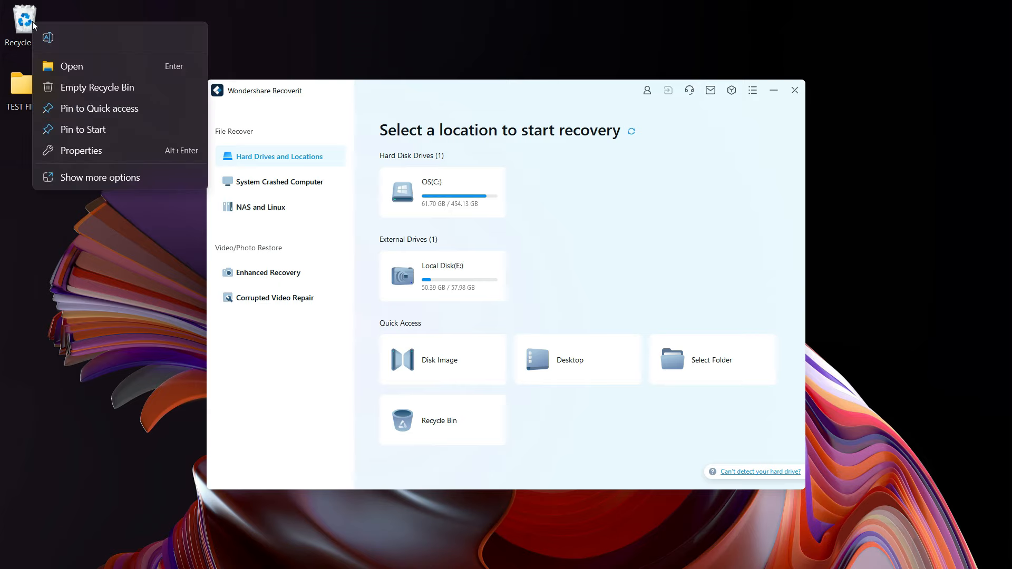
left_click(678, 248)
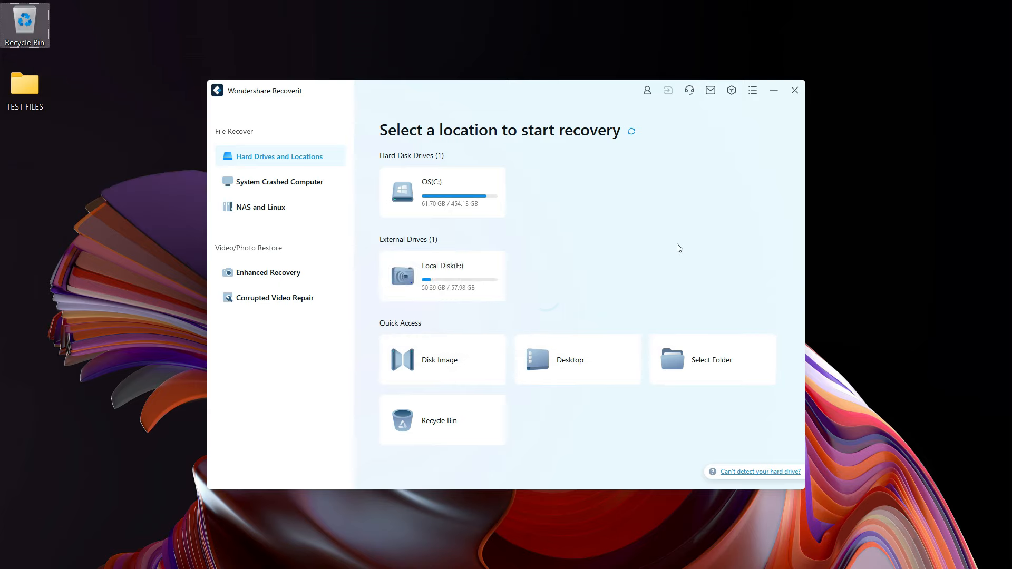
left_click(710, 360)
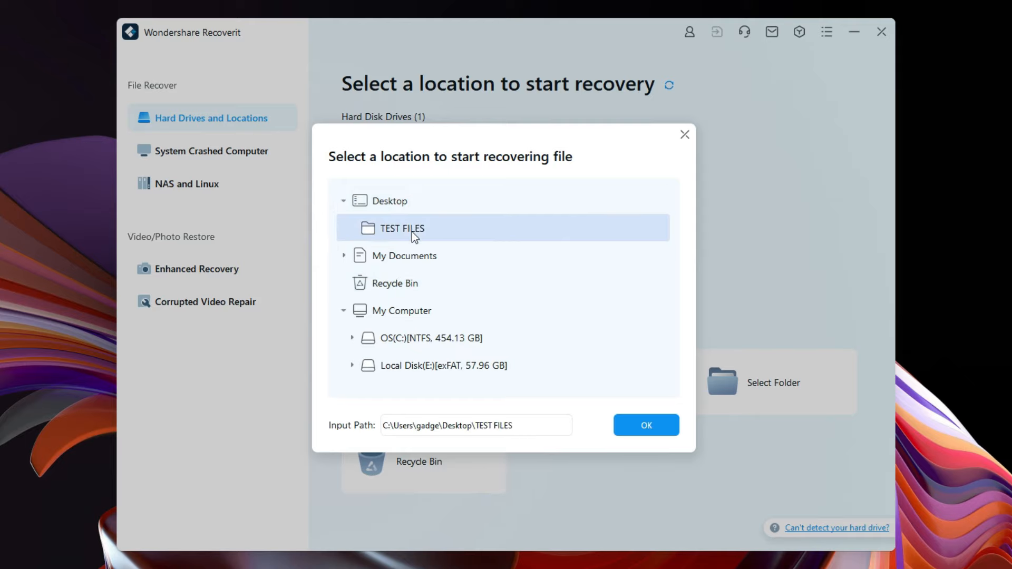
Step: Start a quick scan of drive OS (C:) for deleted files
left_click(646, 424)
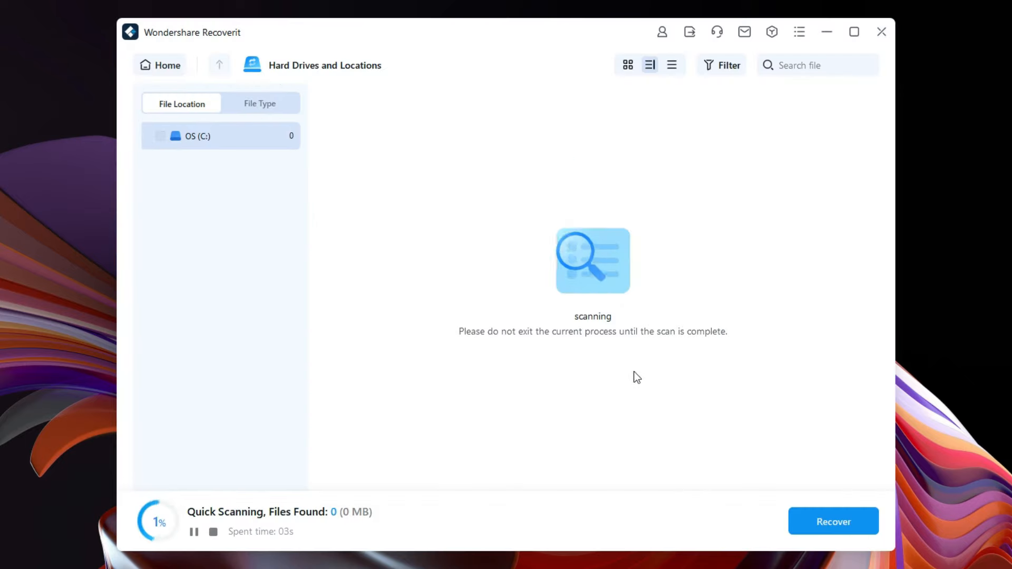
mouse_move(613, 393)
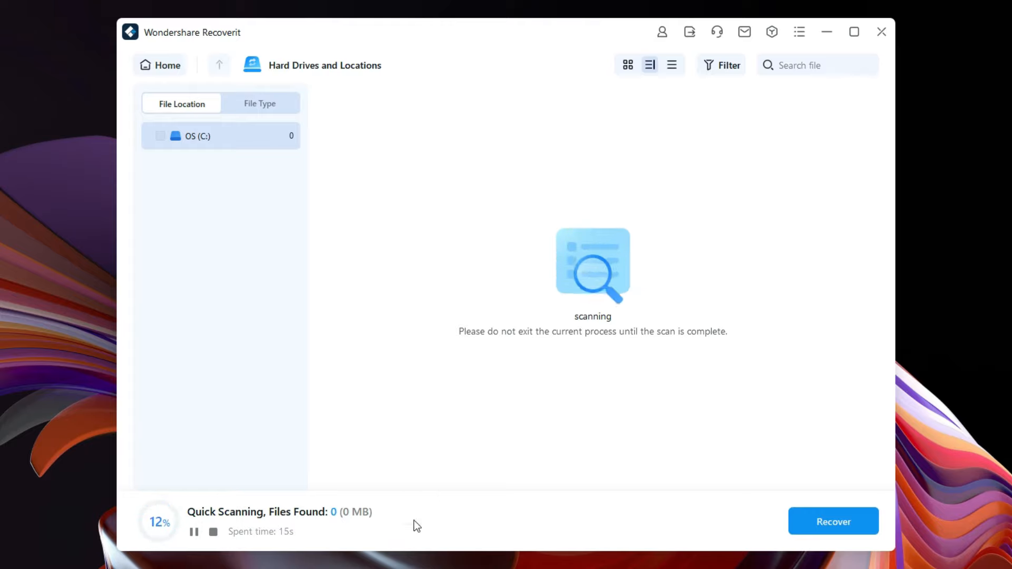
mouse_move(690, 440)
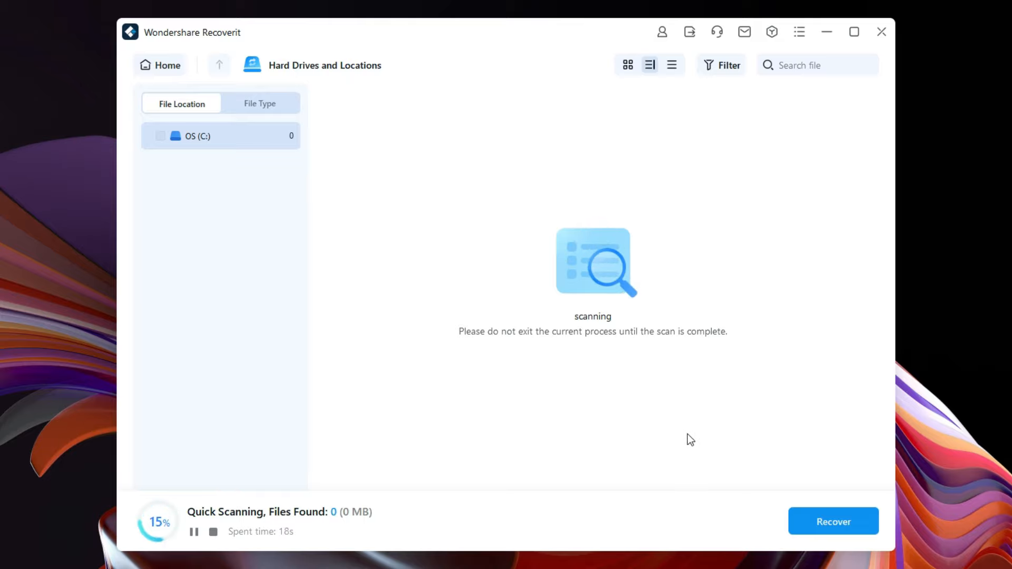
mouse_move(512, 252)
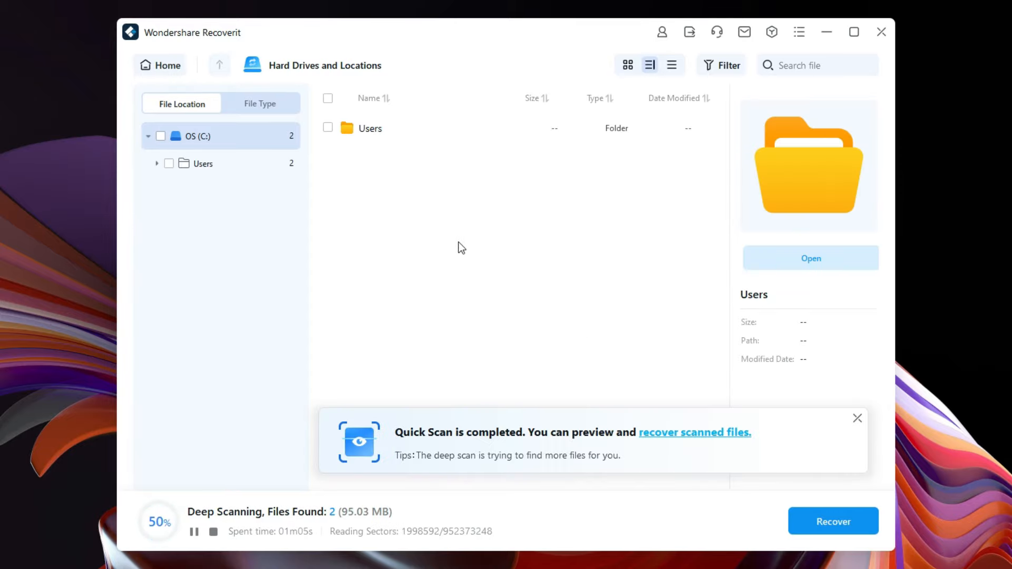
mouse_move(420, 445)
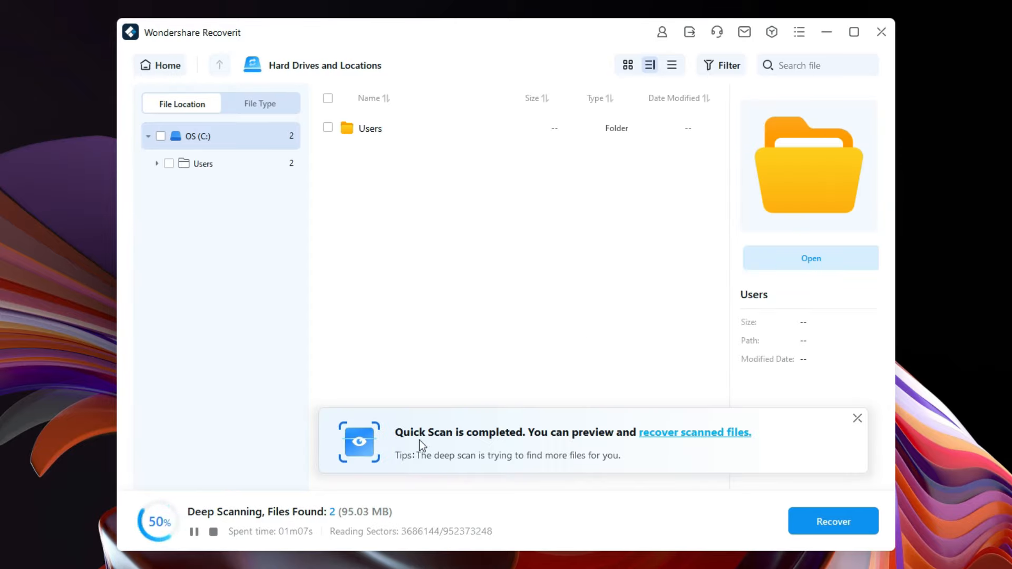
mouse_move(709, 450)
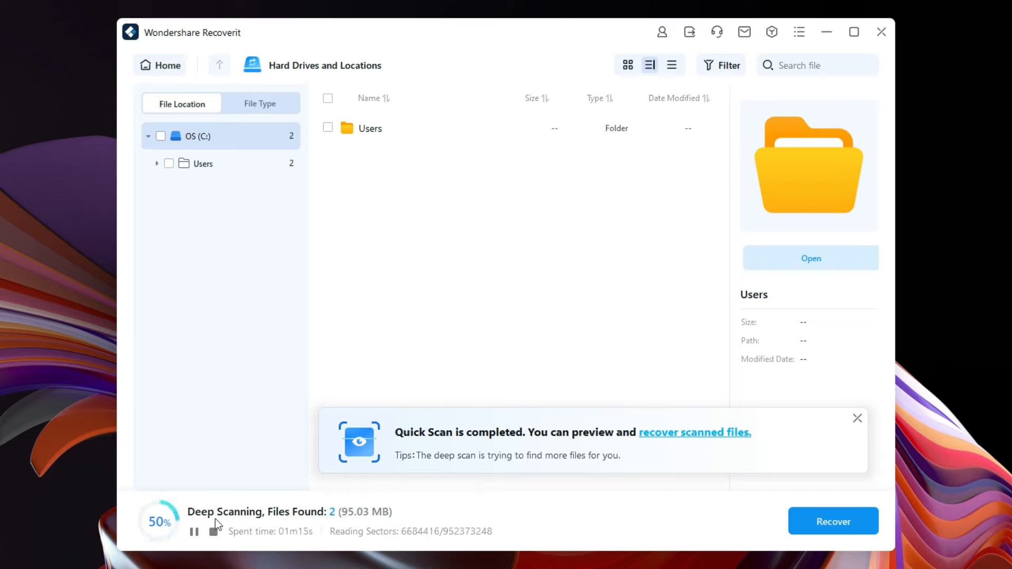
Step: Expand the Users folder found by the deep scan of drive C
left_click(203, 164)
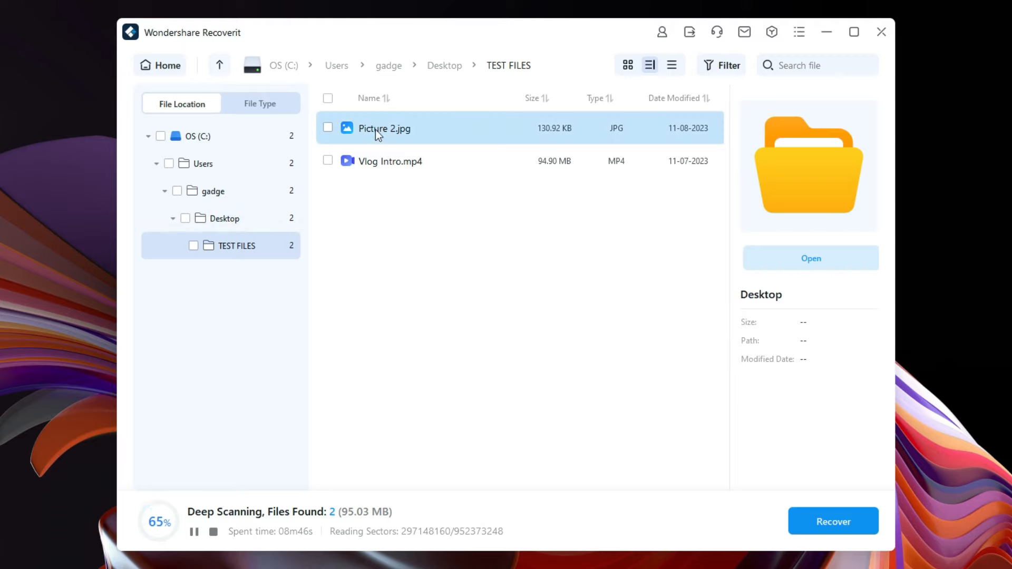
Step: Preview Picture 2.jpg from the TEST FILES folder, which reports file repair failed
left_click(383, 128)
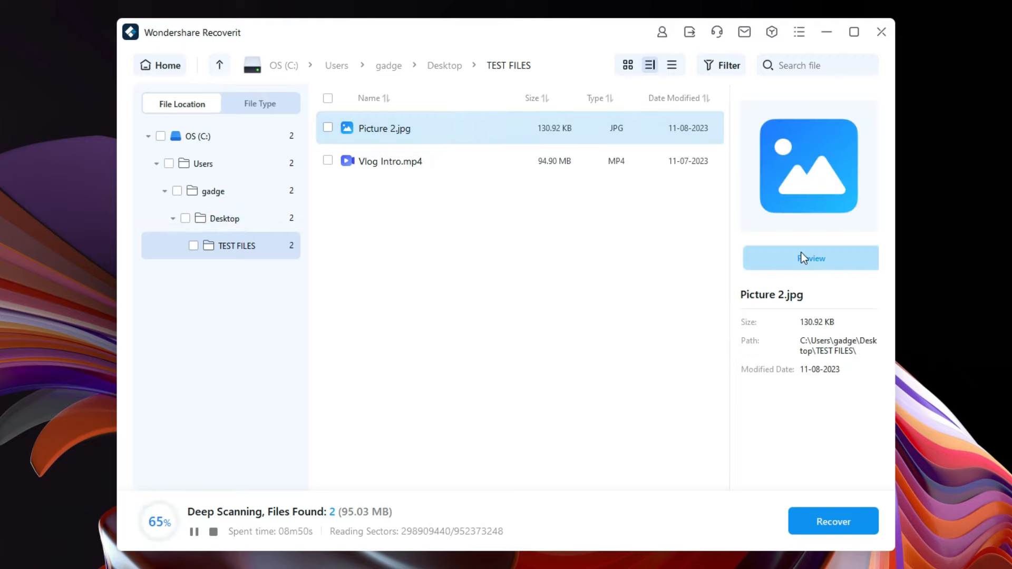
left_click(809, 259)
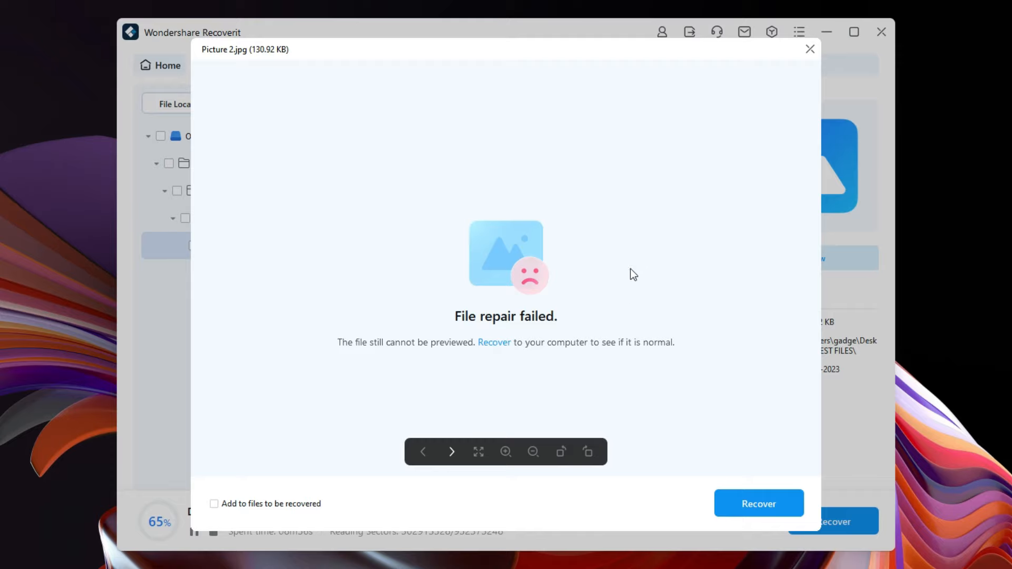
mouse_move(544, 330)
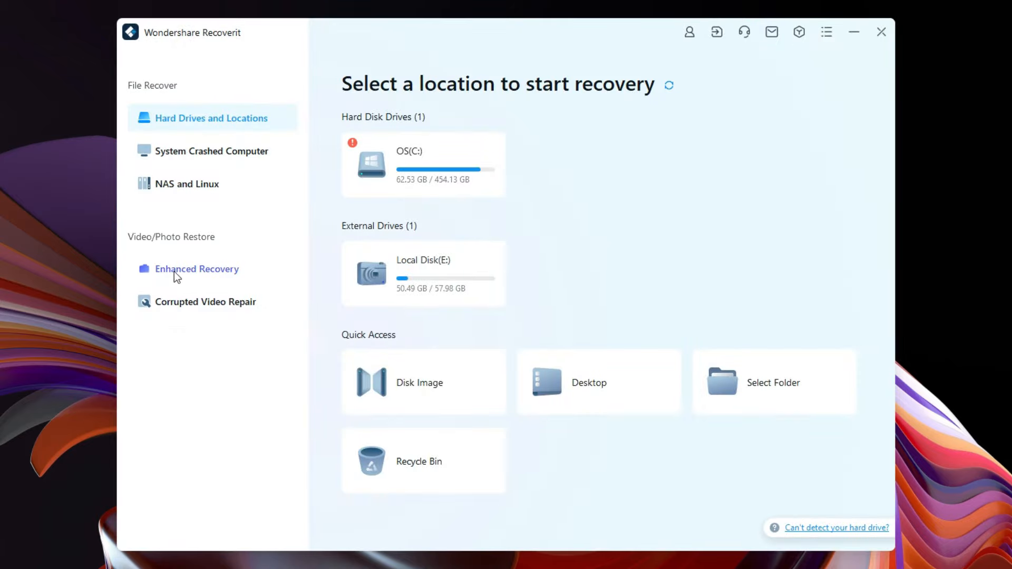
Step: Start an Enhanced Recovery scan of drive C for MP4 and MOV videos and photos
left_click(196, 269)
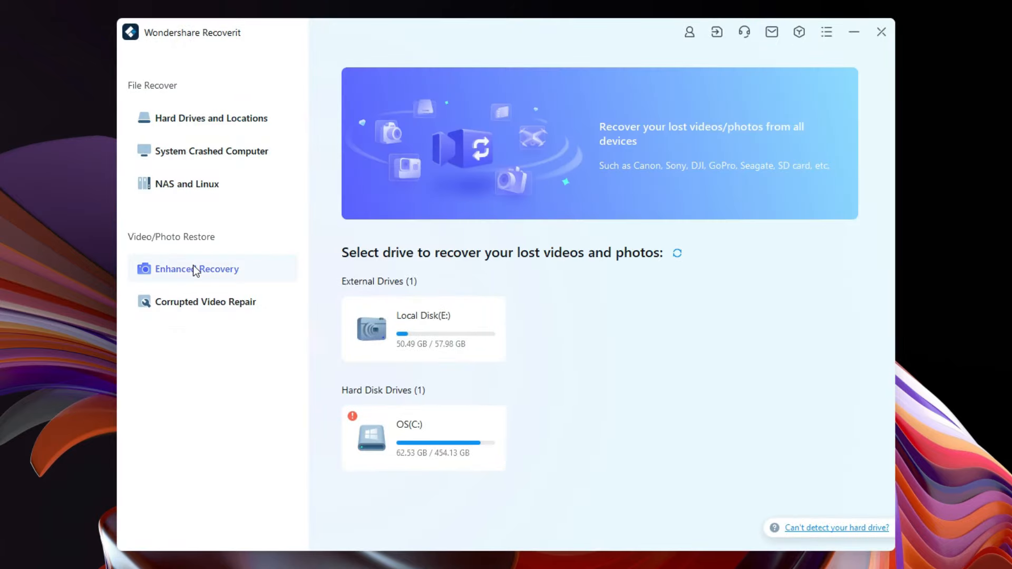
mouse_move(431, 338)
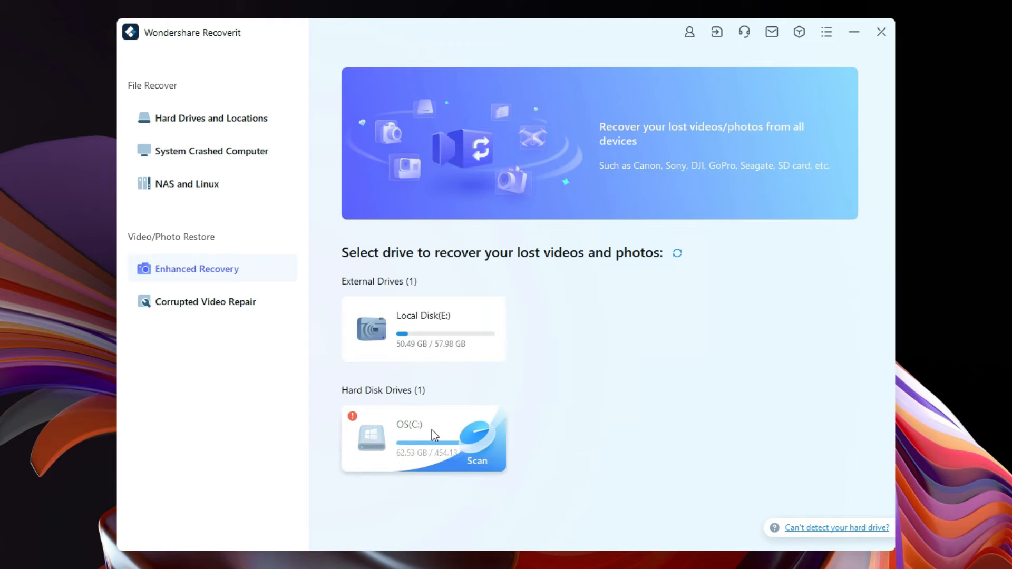
left_click(477, 460)
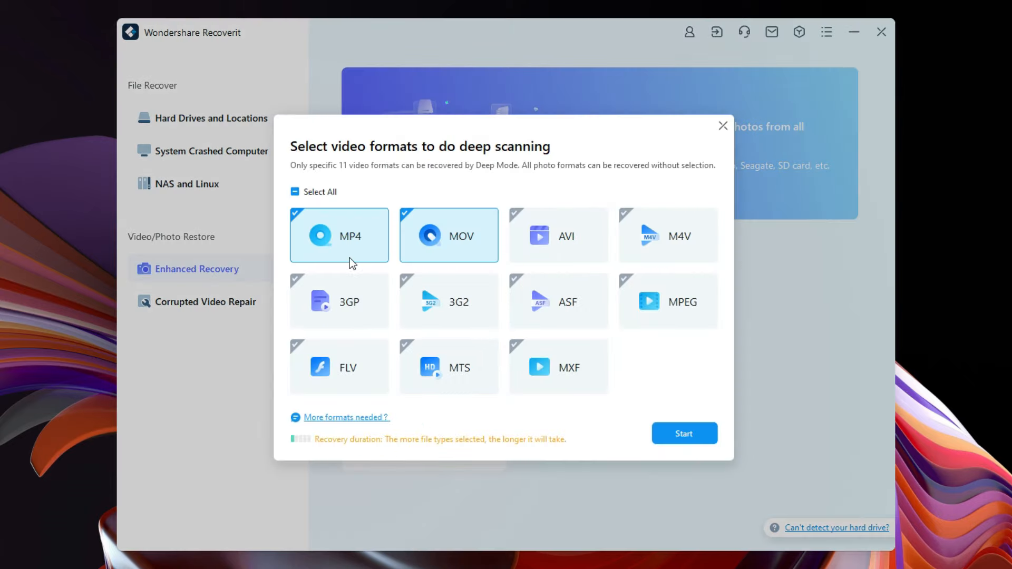
mouse_move(374, 345)
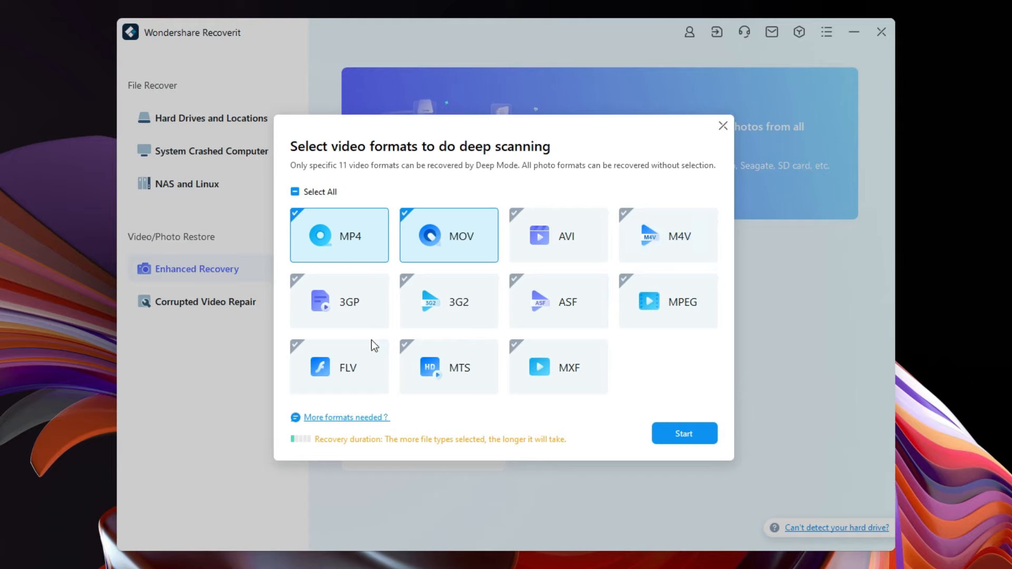
left_click(683, 433)
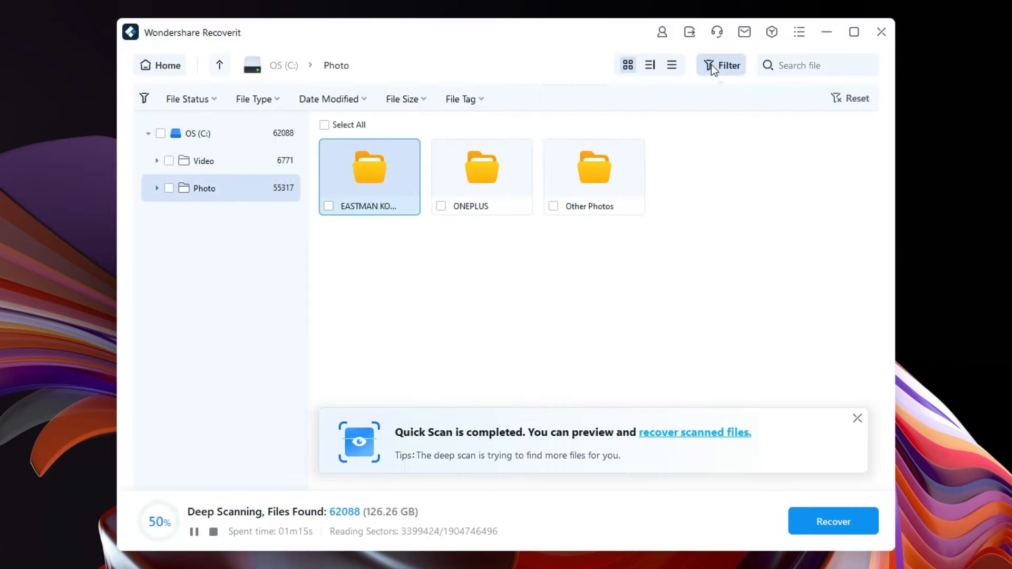
Step: Filter results to deleted files modified today sized 100MB~1GB and open Other Photos
left_click(256, 99)
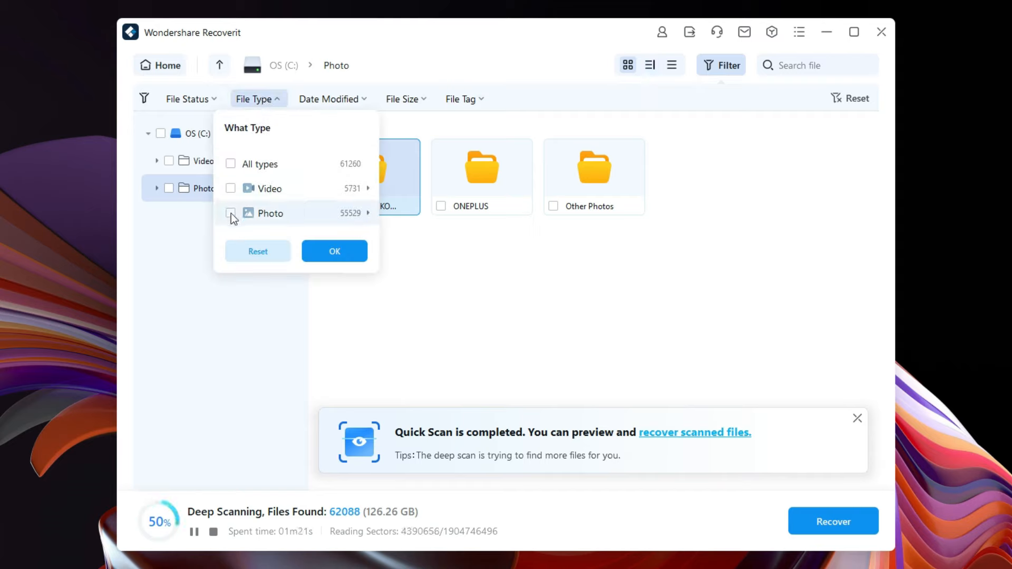
left_click(188, 99)
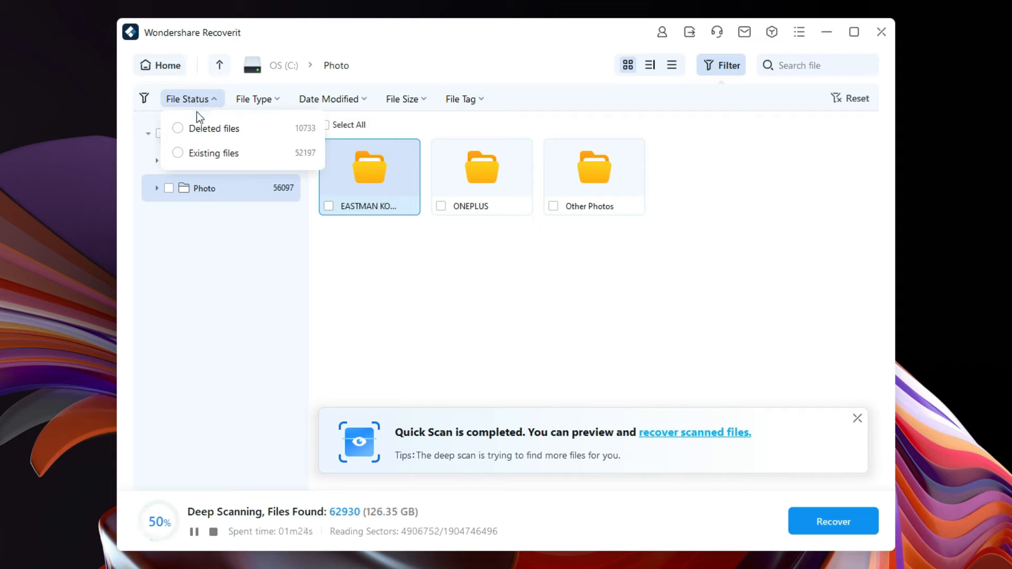
left_click(387, 99)
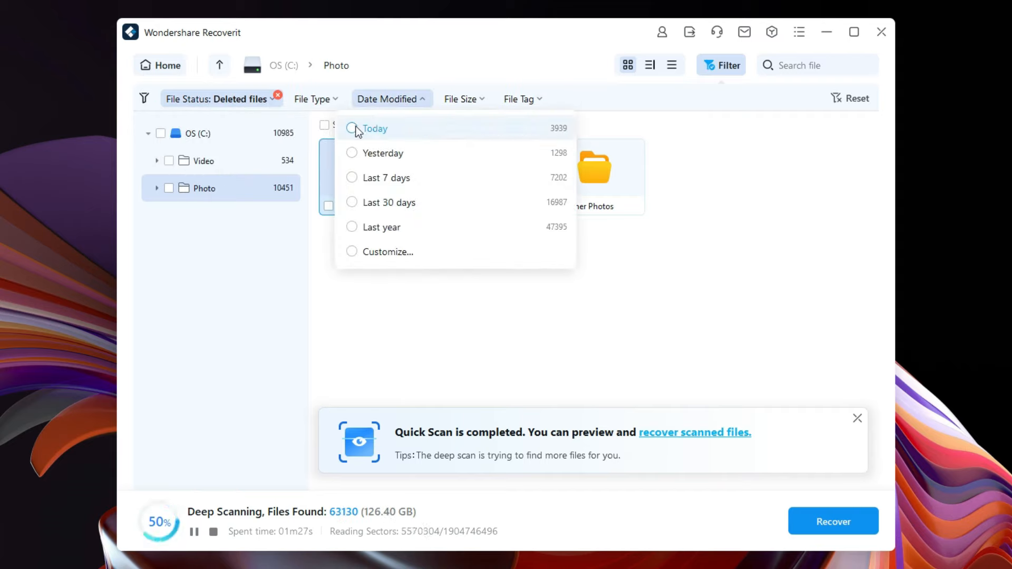
left_click(560, 99)
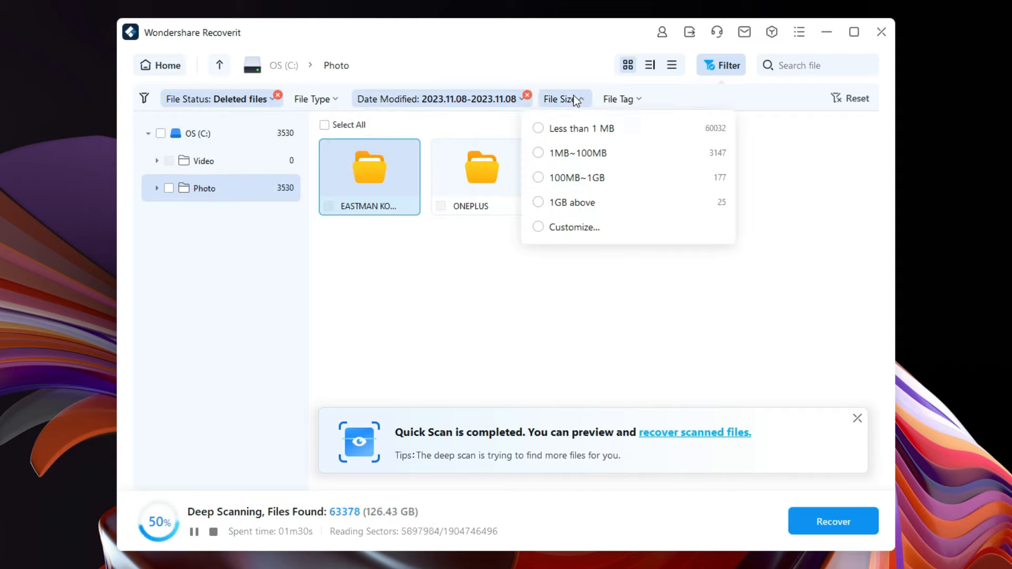
left_click(577, 177)
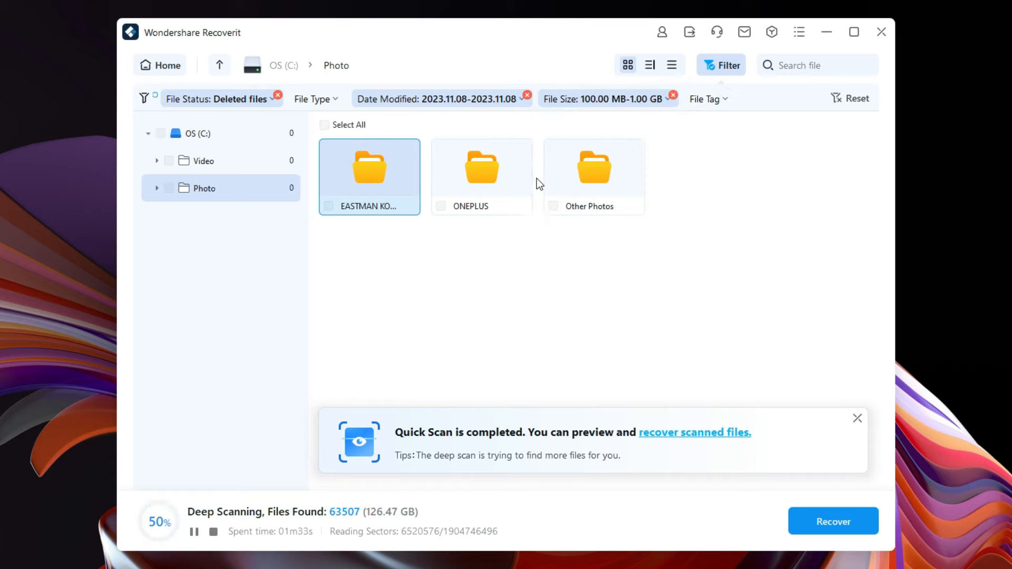
double_click(593, 167)
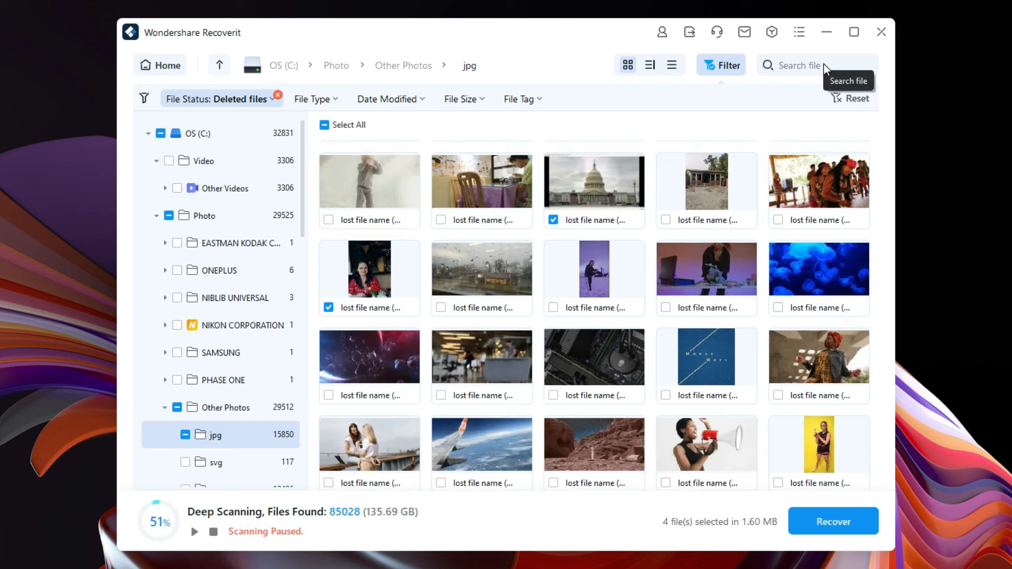
Step: Search the jpg results for PREVIEW and scroll the thumbnails to pick photos to recover
type("PR")
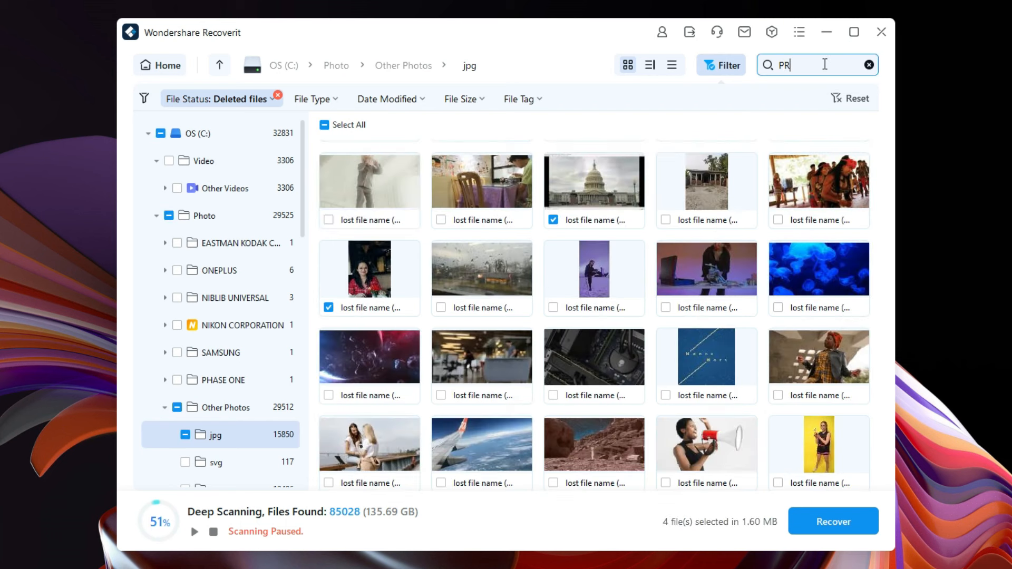
type("EVIEW")
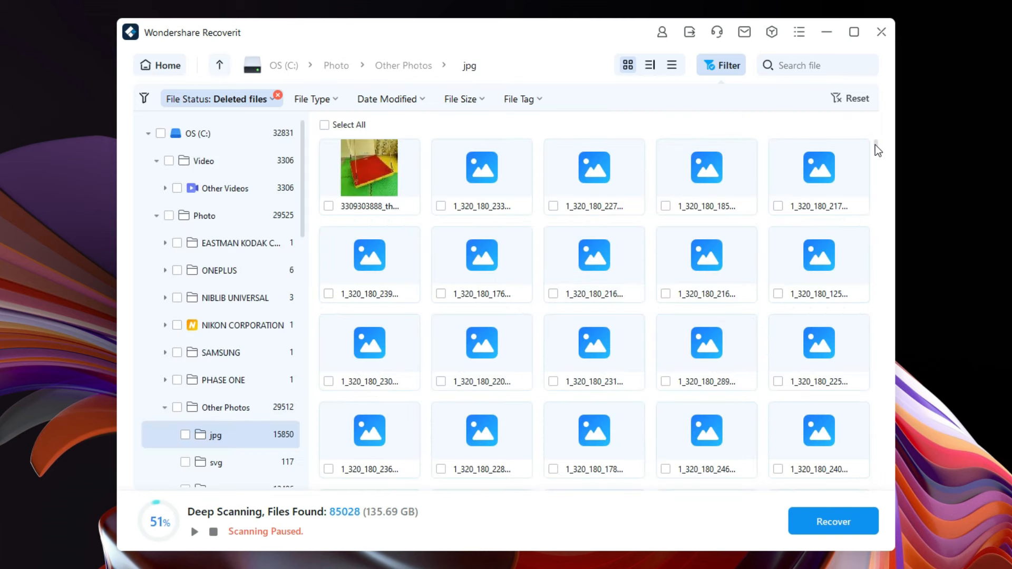
scroll("down", 3)
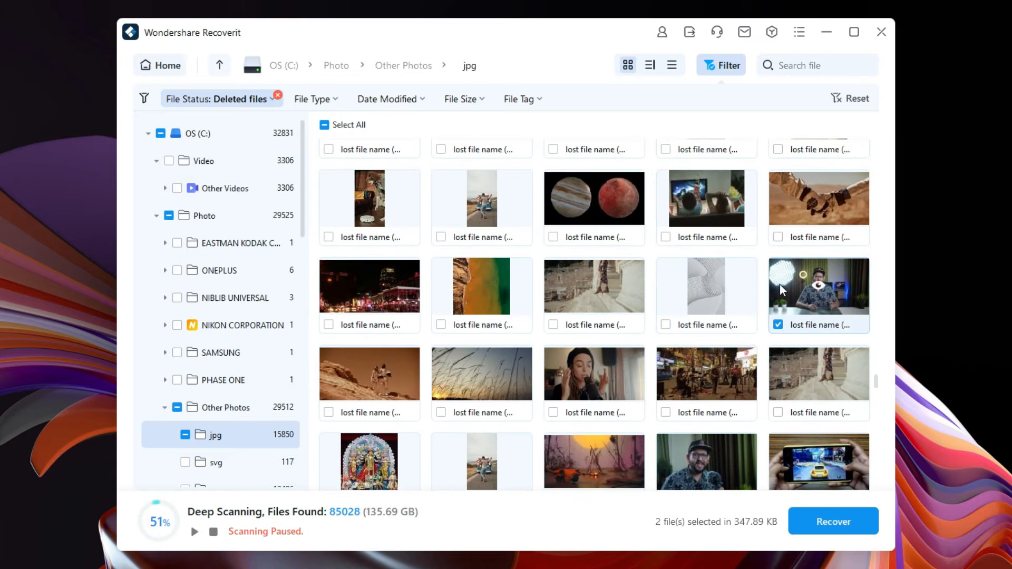
Step: Recover the marked photos to Local Disk E and close the opened JPG viewer
left_click(833, 521)
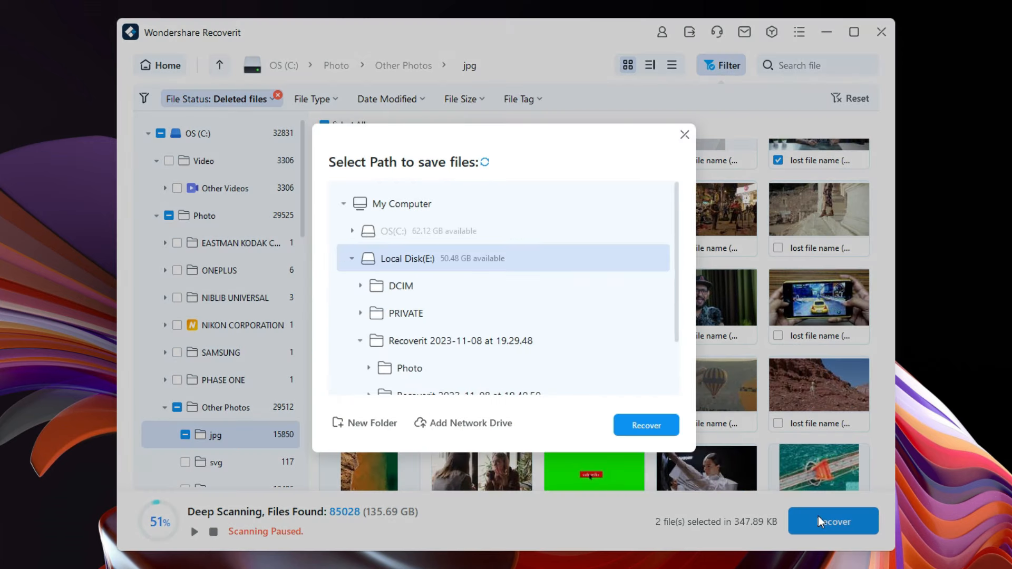
mouse_move(687, 449)
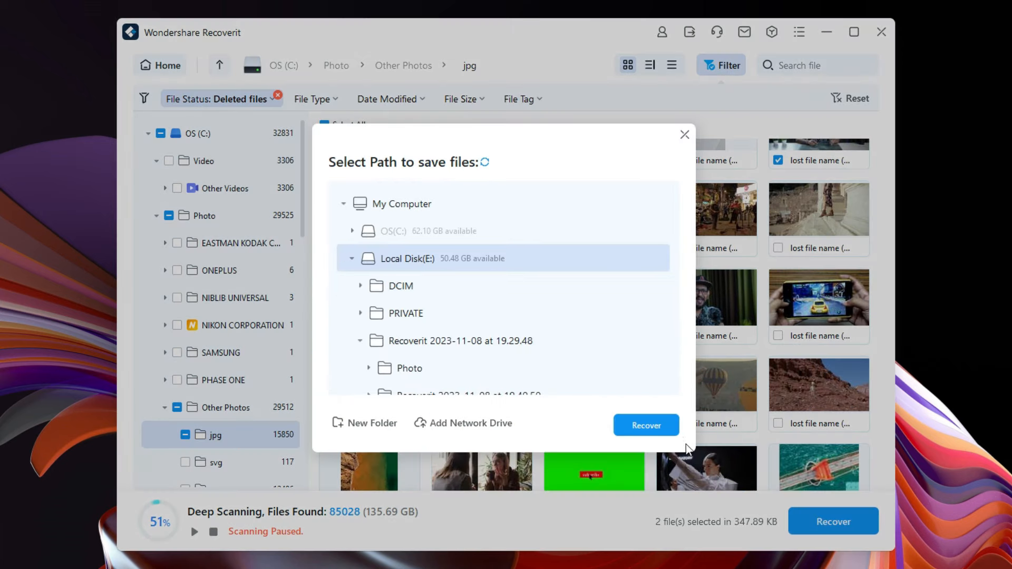
left_click(645, 425)
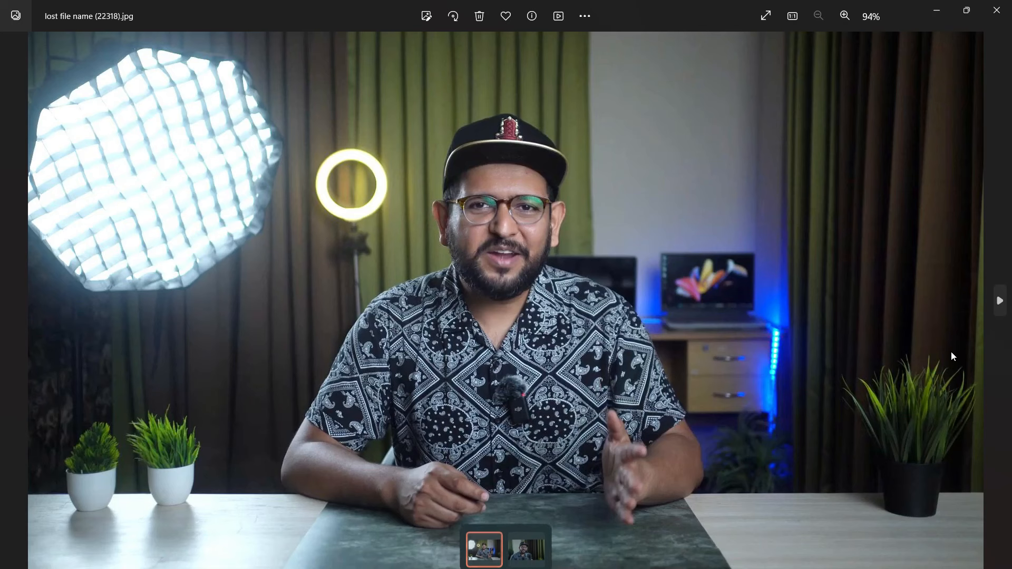
left_click(526, 534)
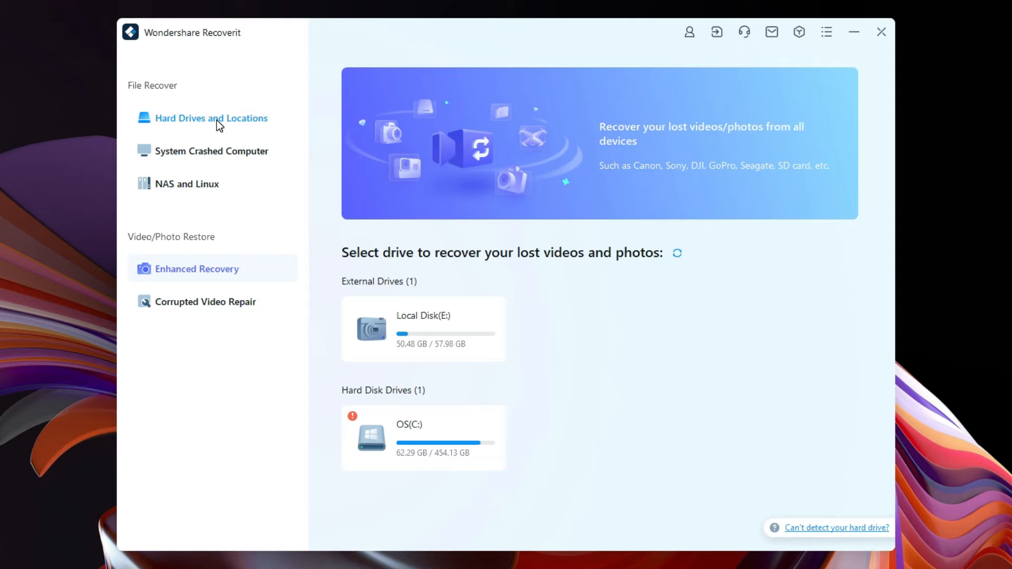
Step: Return to the paused scan results and list the MP4 videos found
left_click(210, 117)
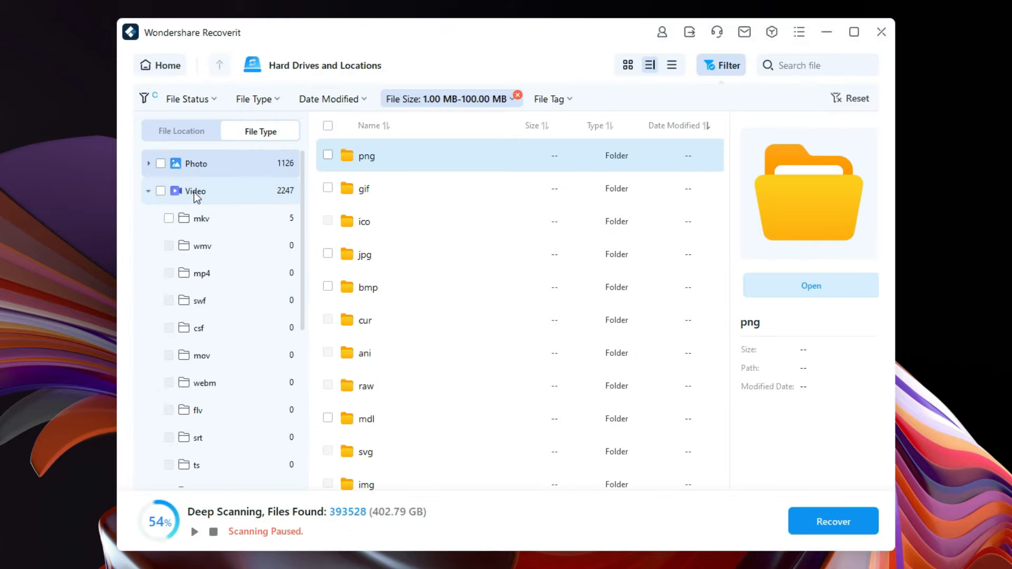
left_click(196, 191)
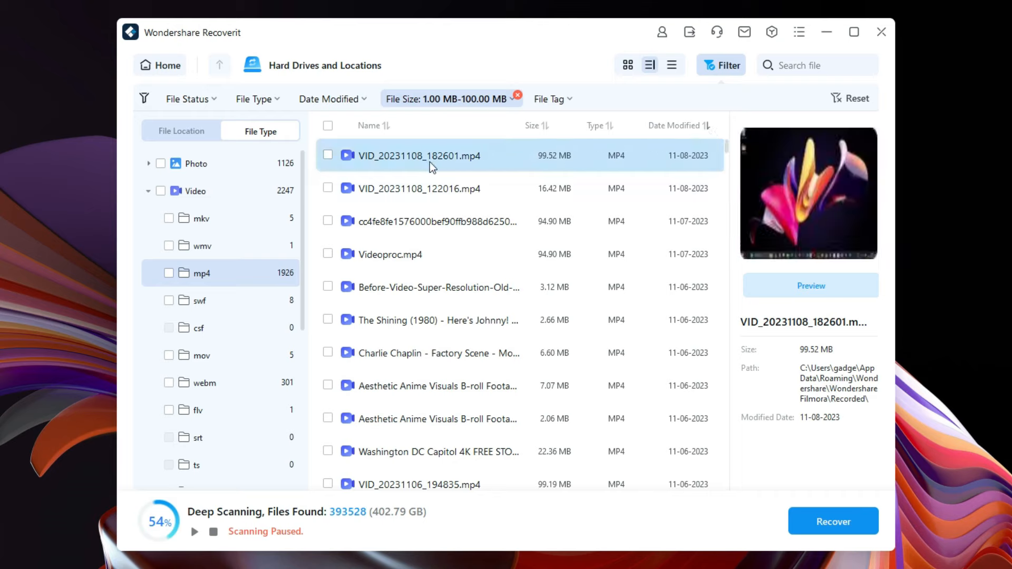
mouse_move(390, 160)
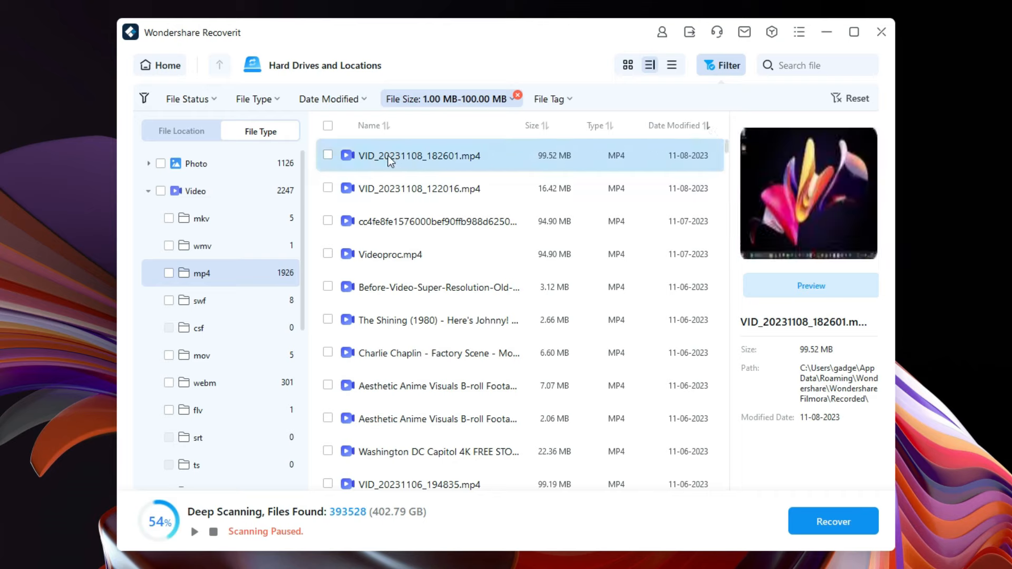
Step: Preview the 94.90 MB MP4 video and request its recovery from the preview window
left_click(420, 189)
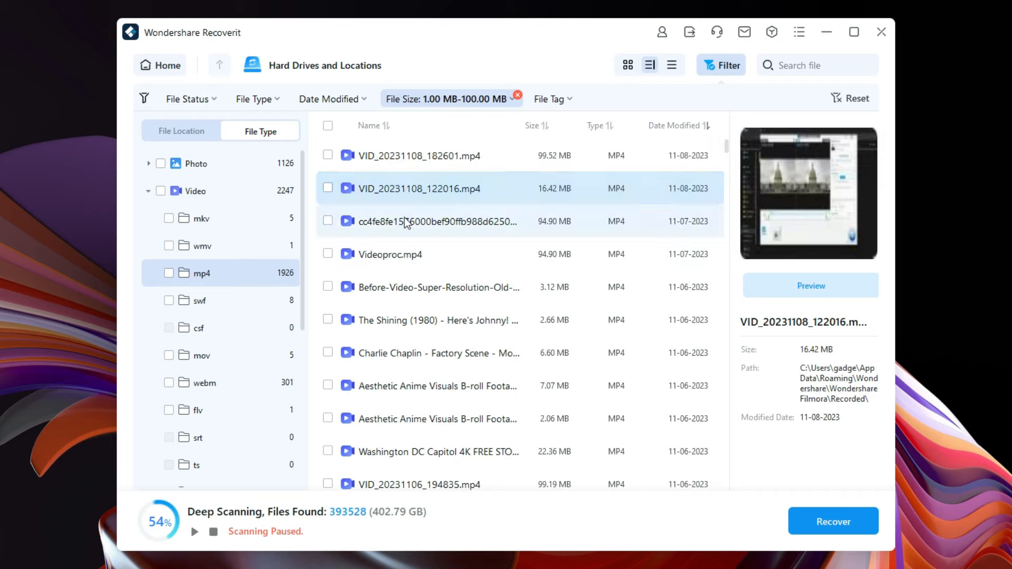
left_click(439, 221)
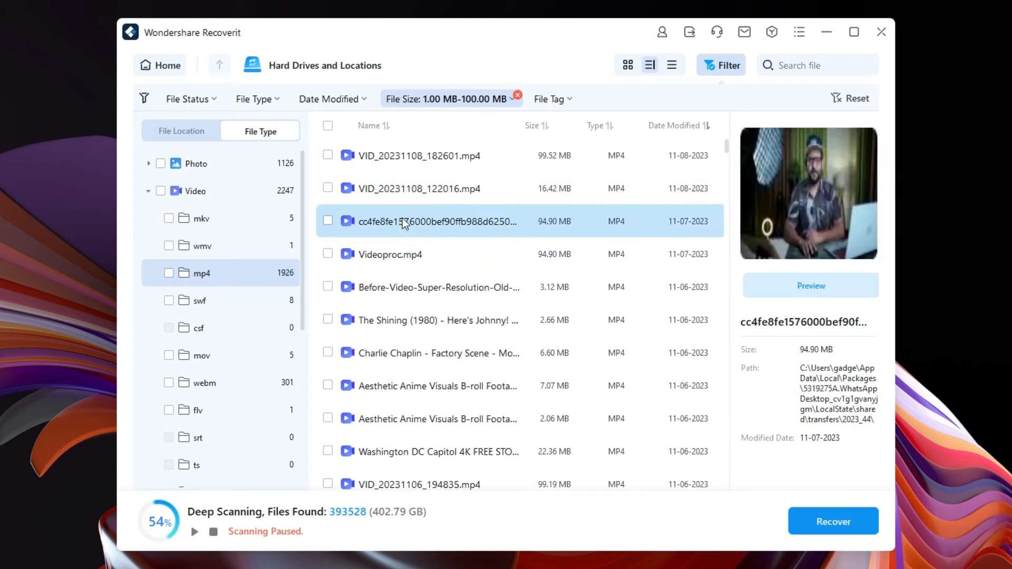
mouse_move(405, 221)
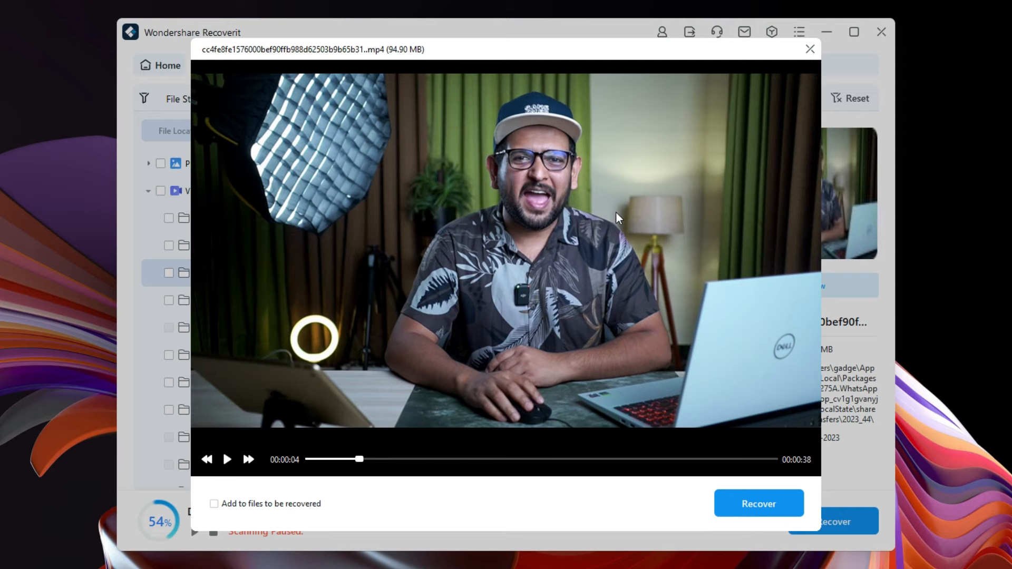
mouse_move(639, 220)
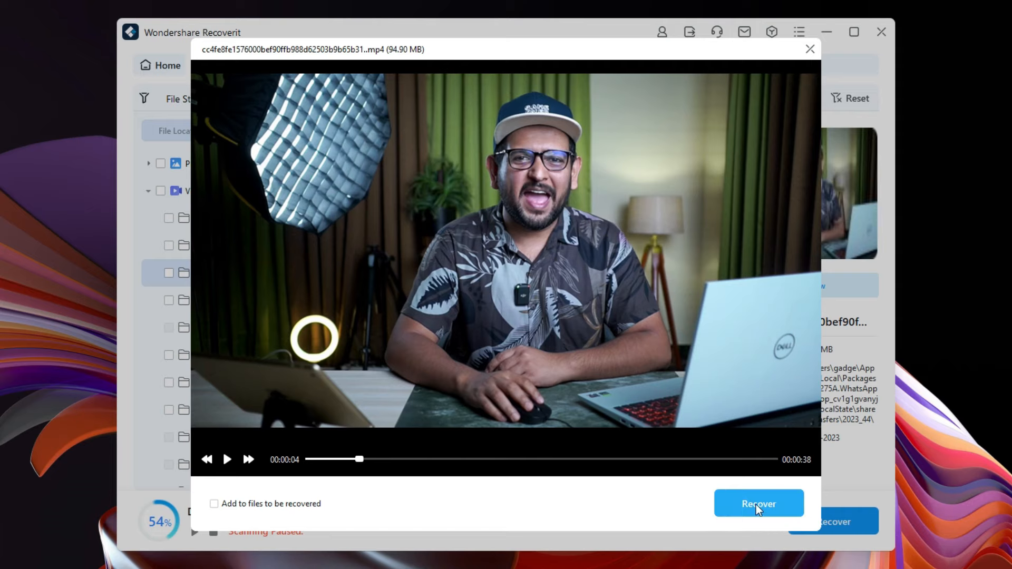
left_click(758, 504)
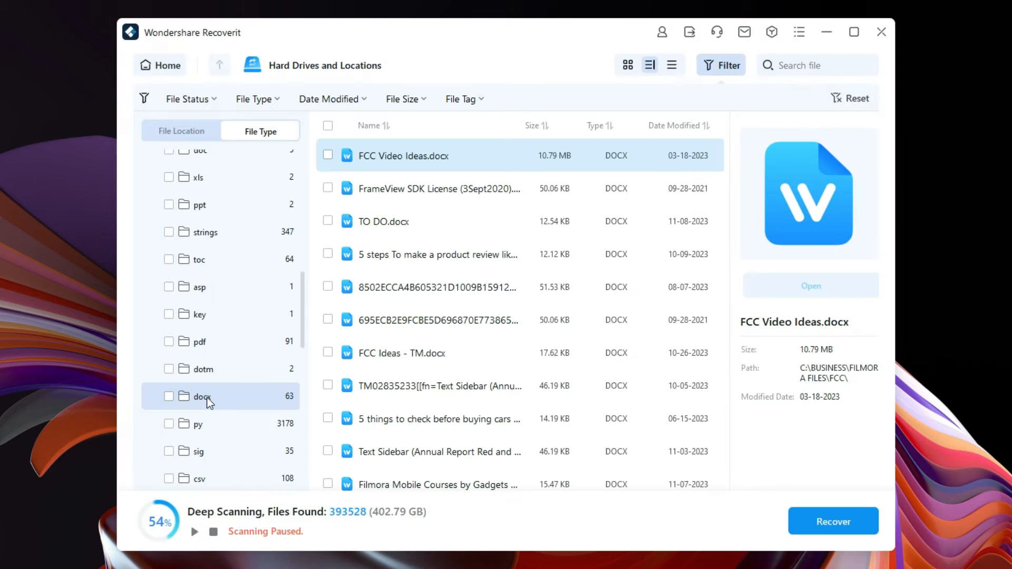
mouse_move(712, 129)
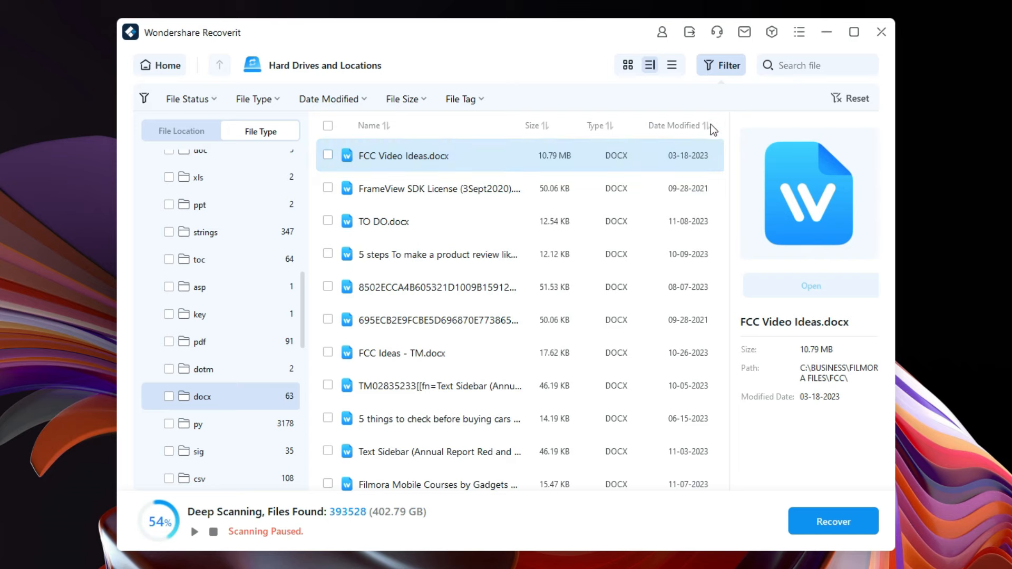
Step: Sort the 63 DOCX files by Date Modified, newest first, and inspect one file's details
left_click(686, 126)
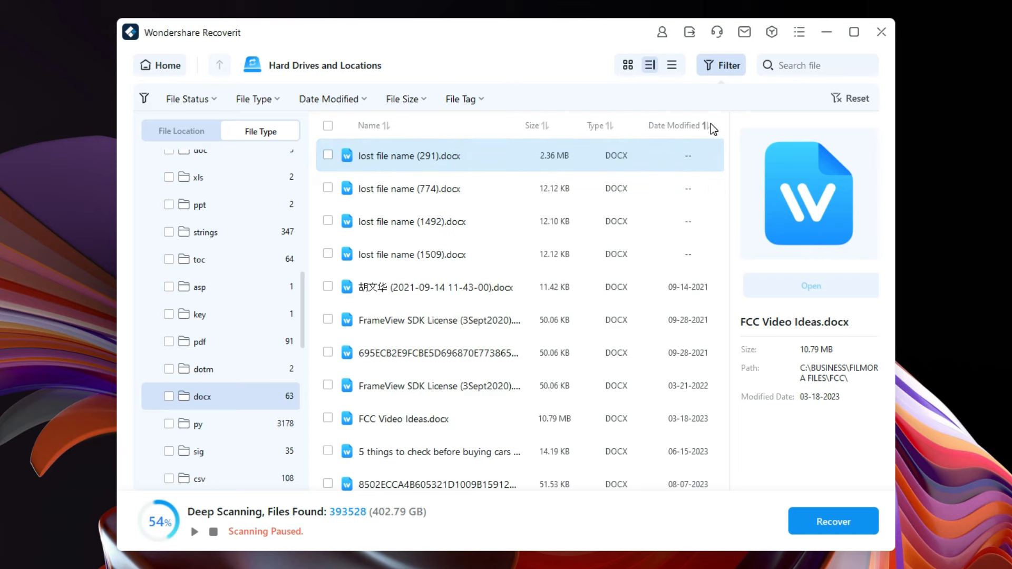
left_click(678, 125)
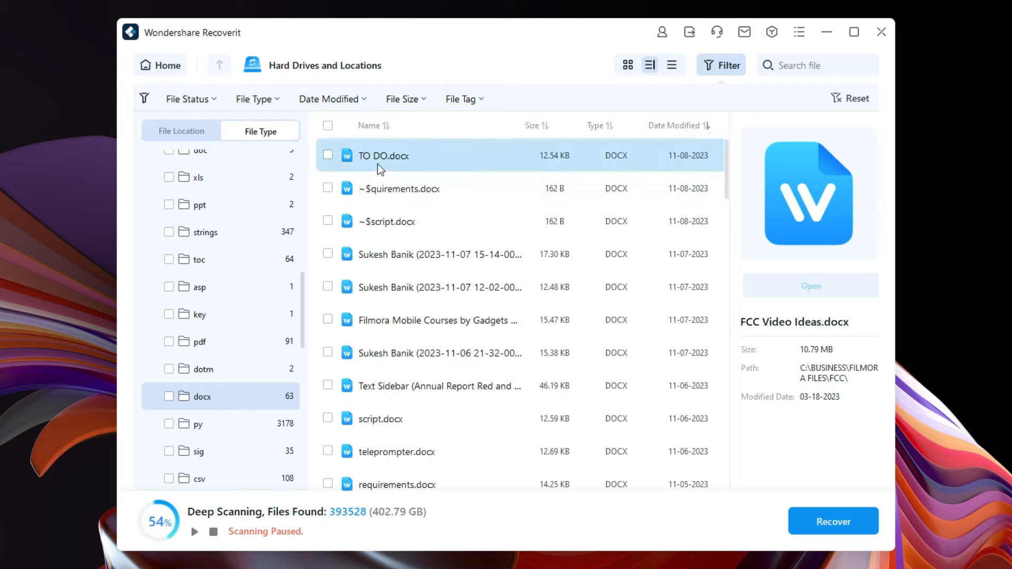
left_click(413, 188)
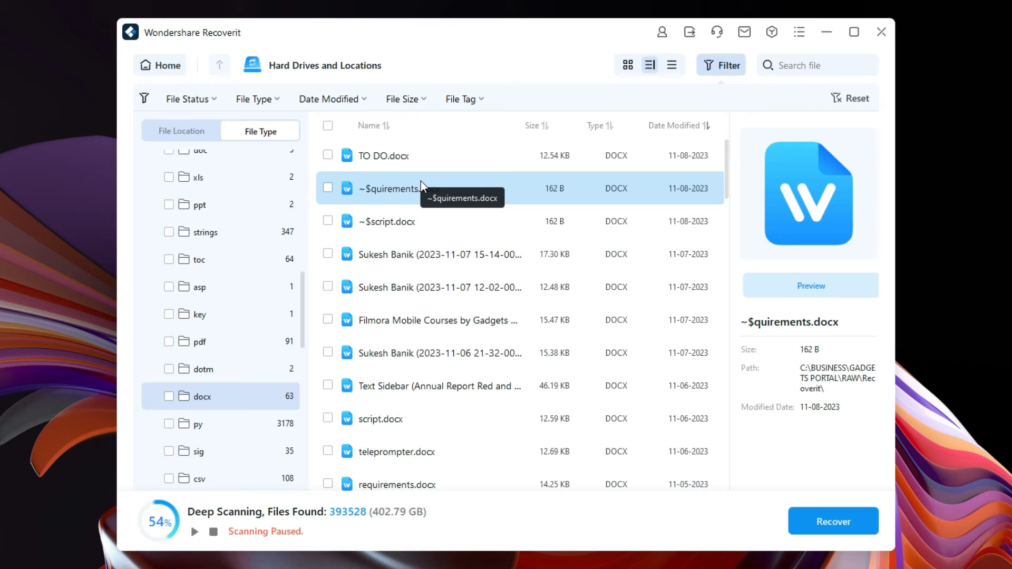
left_click(200, 342)
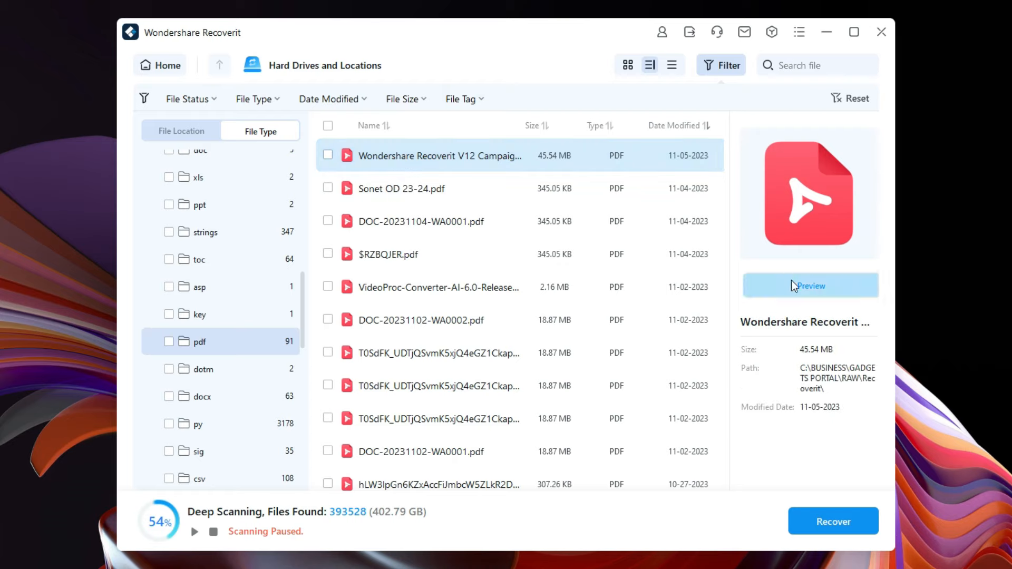
Step: Preview the 45.54 MB campaign PDF from the list of 91 PDF files
left_click(809, 286)
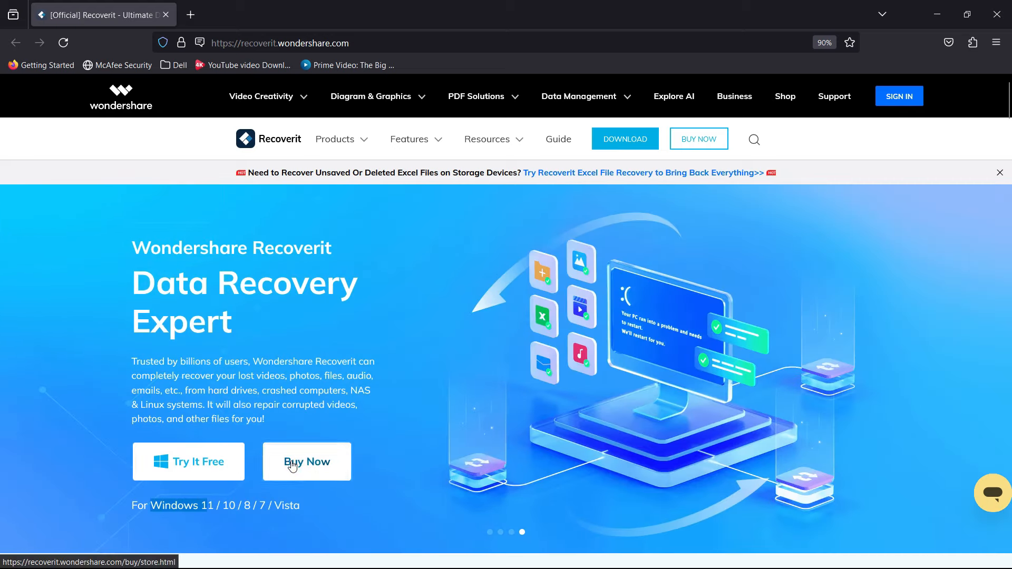
Step: Show the store page via Buy Now and review the Premium, Standard and Essential plans and FAQs
left_click(306, 461)
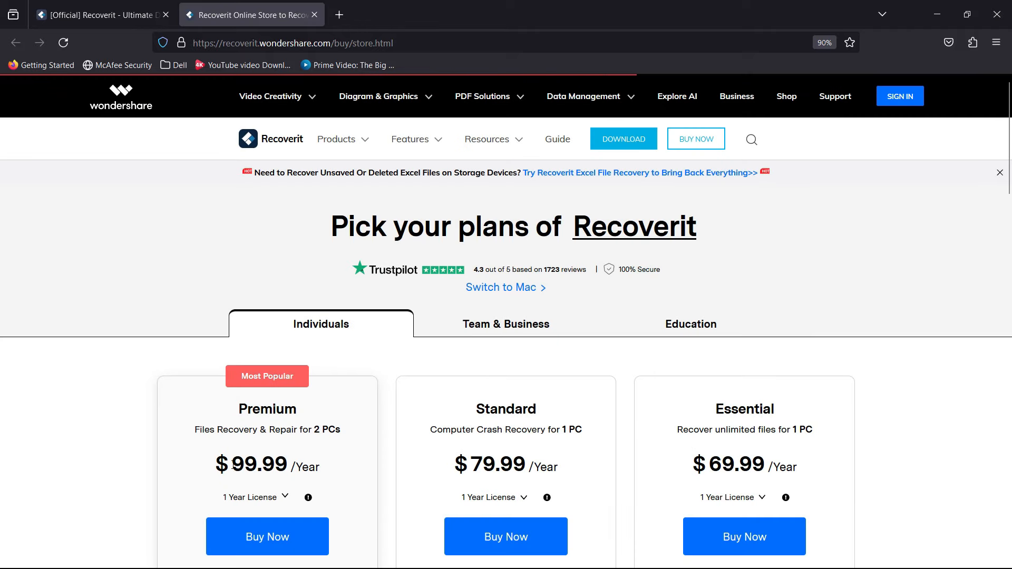
left_click_drag(229, 465, 325, 465)
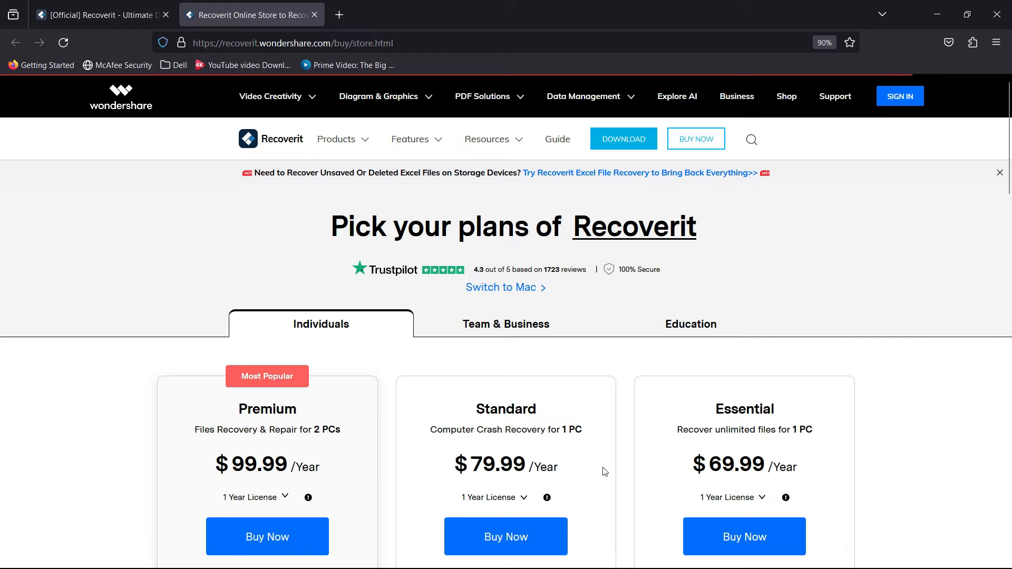
scroll("down", 3)
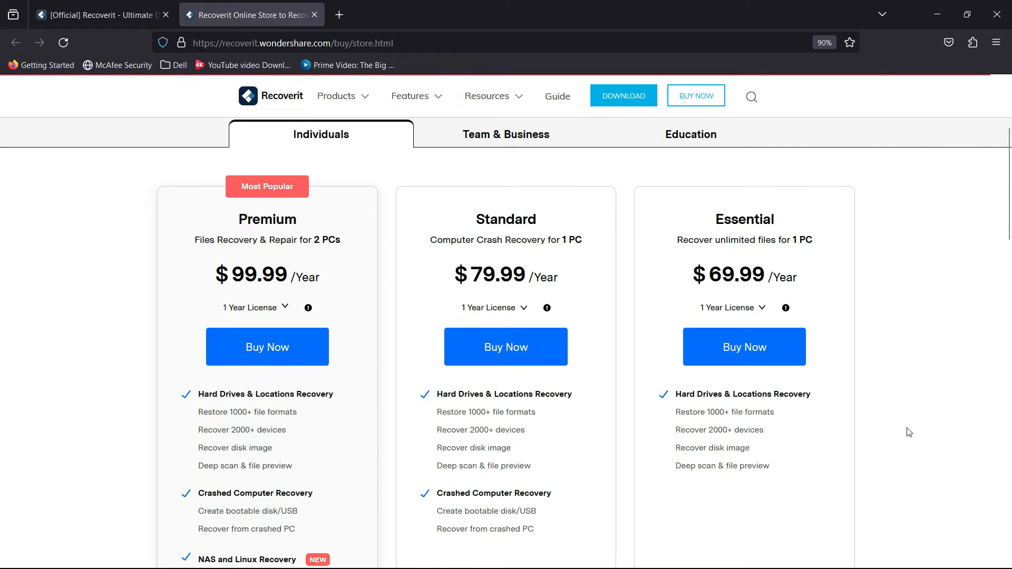
scroll("down", 3)
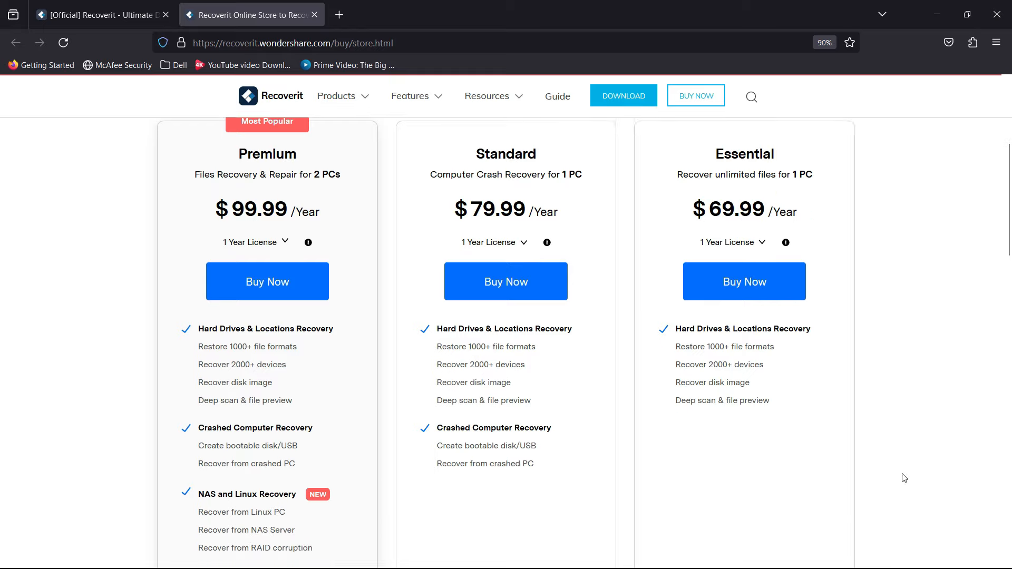
scroll("down", 3)
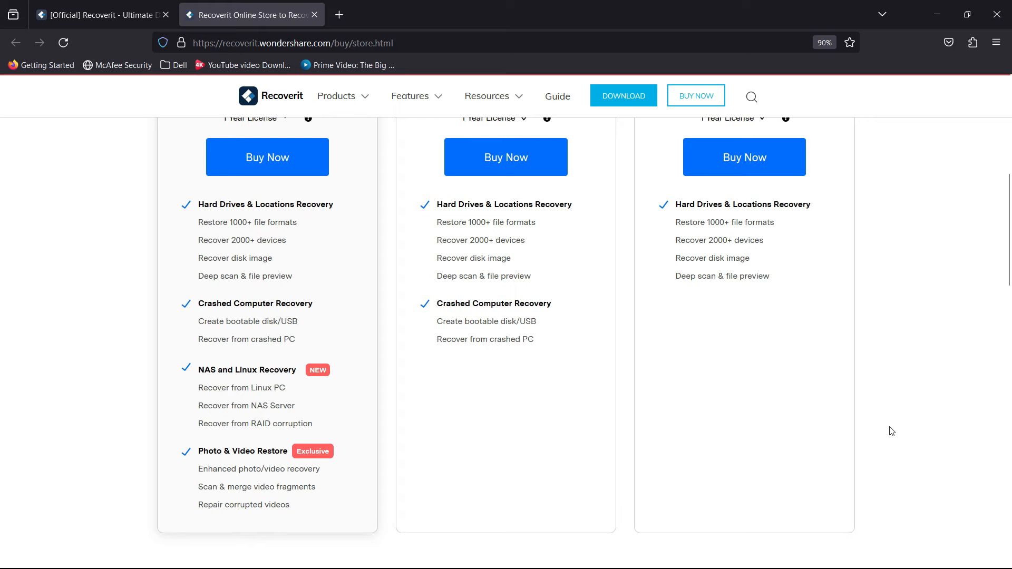
scroll("down", 3)
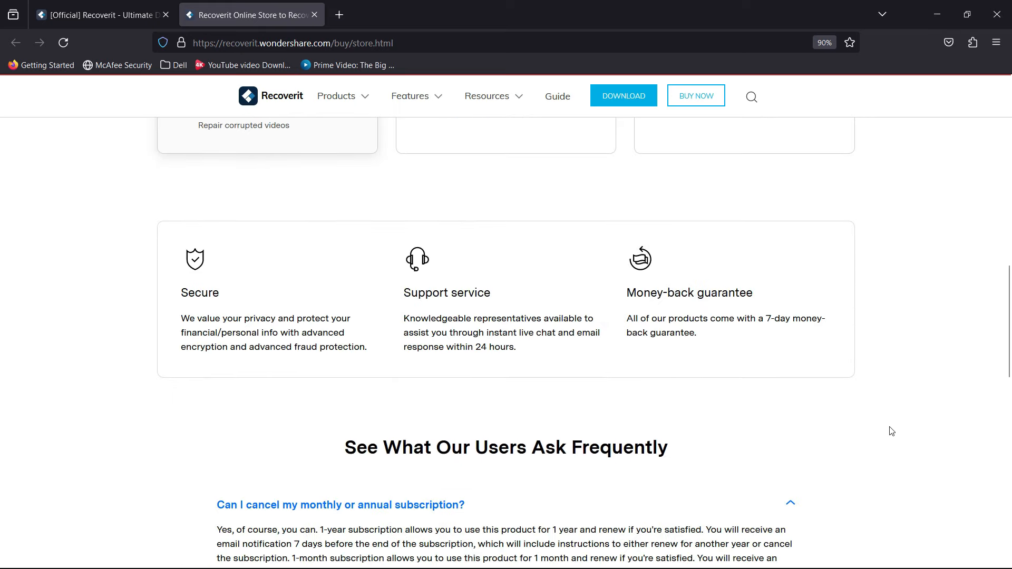
scroll("down", 3)
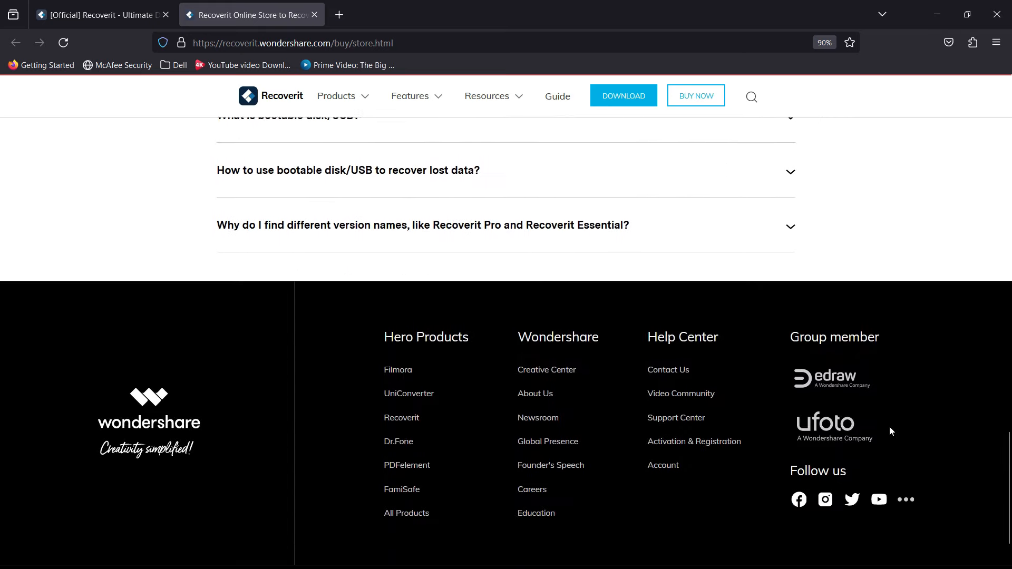
scroll("up", 3)
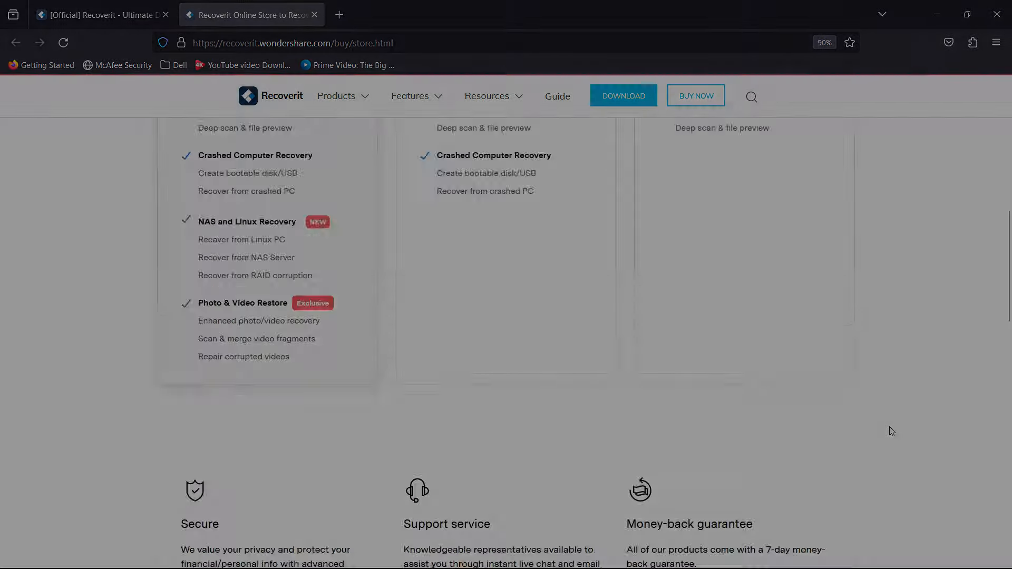